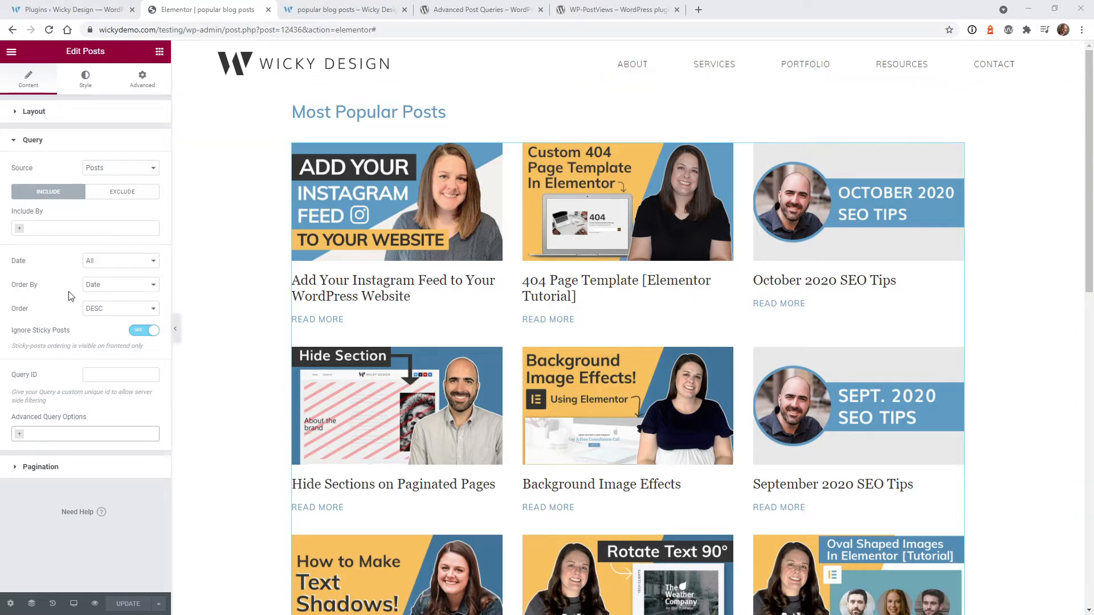
Check the query's sort orders, read the WP-PostViews usage notes, then go to the post views settings
click(118, 284)
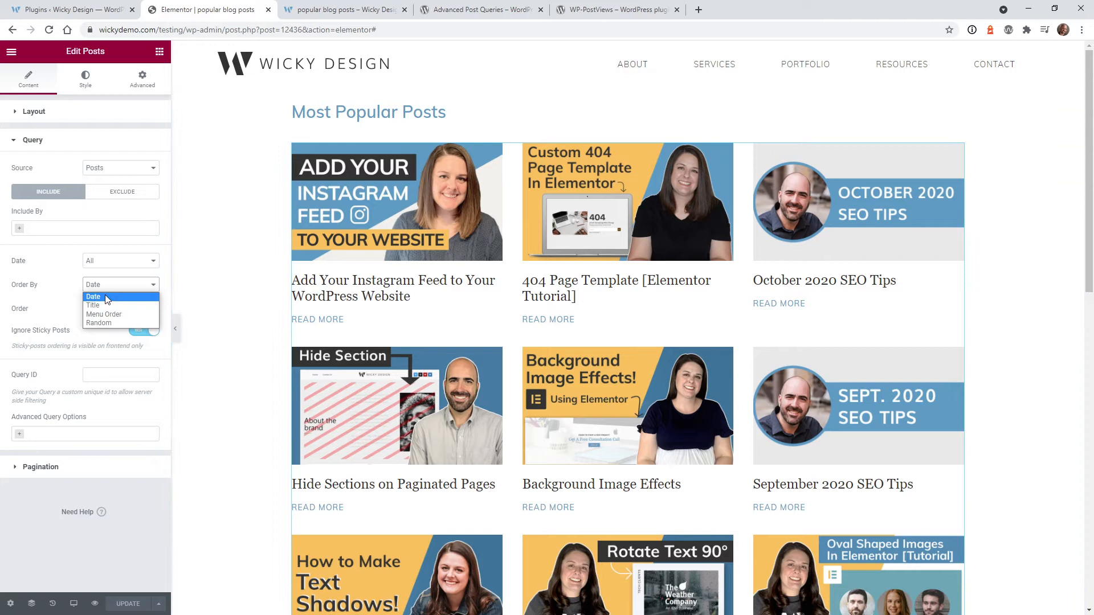
mouse_move(103, 314)
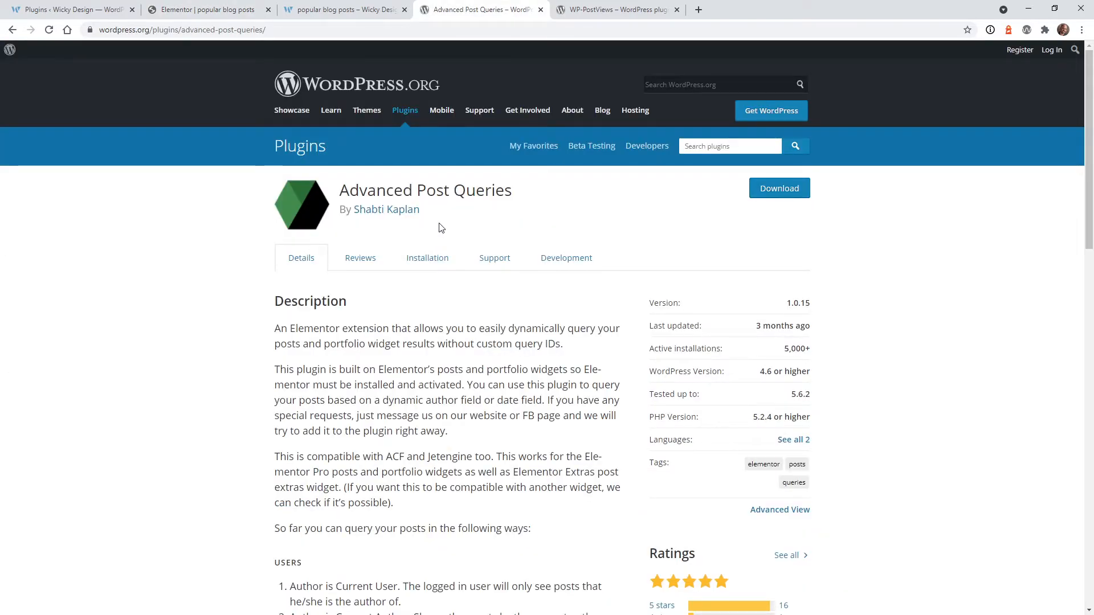
mouse_move(393, 416)
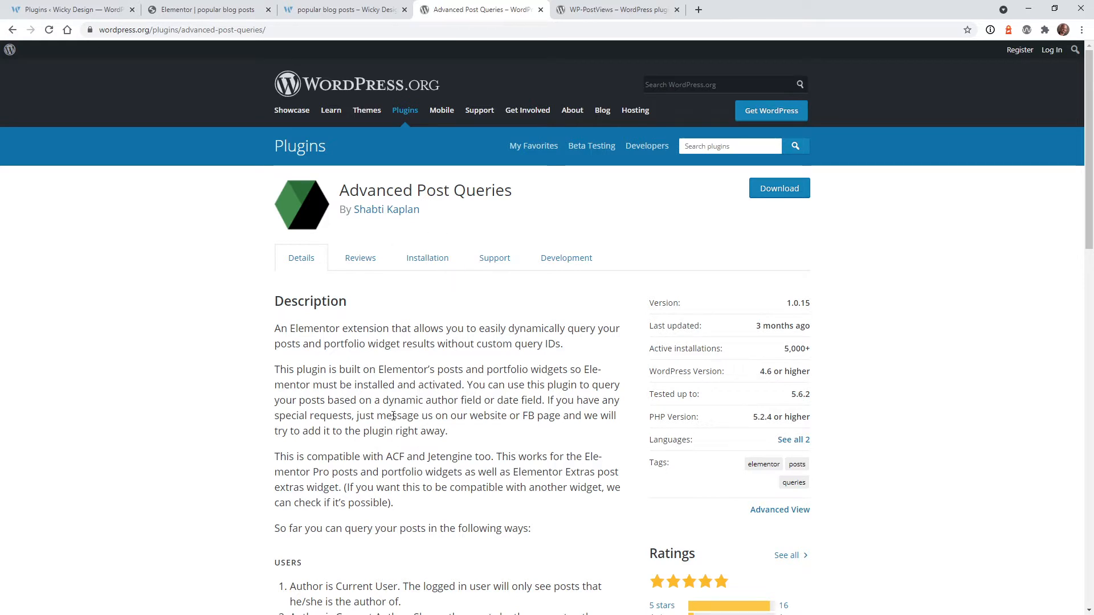
mouse_move(363, 431)
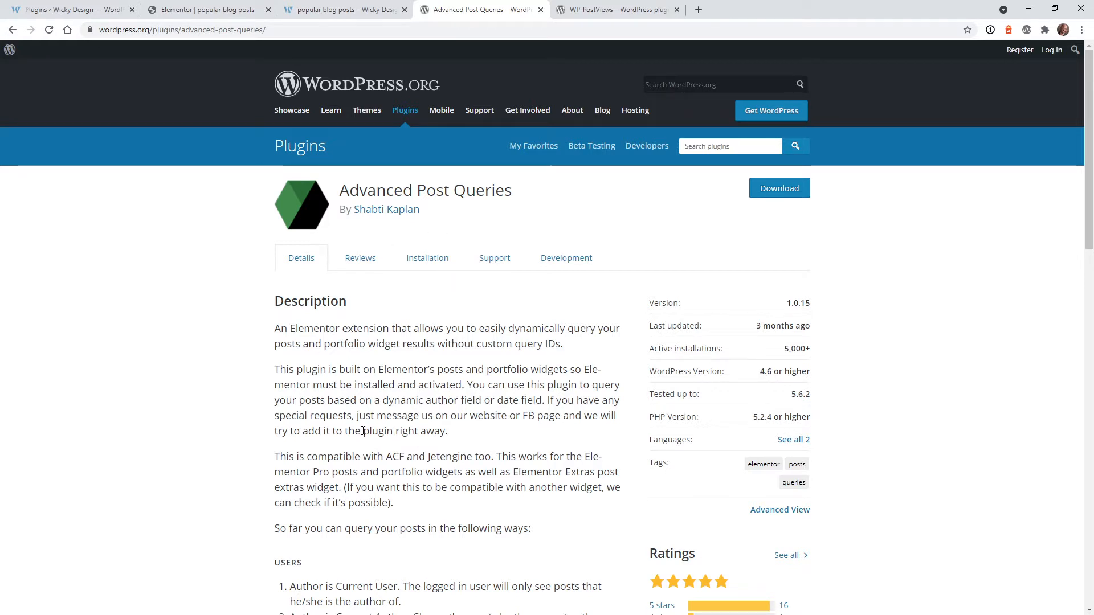
click(616, 9)
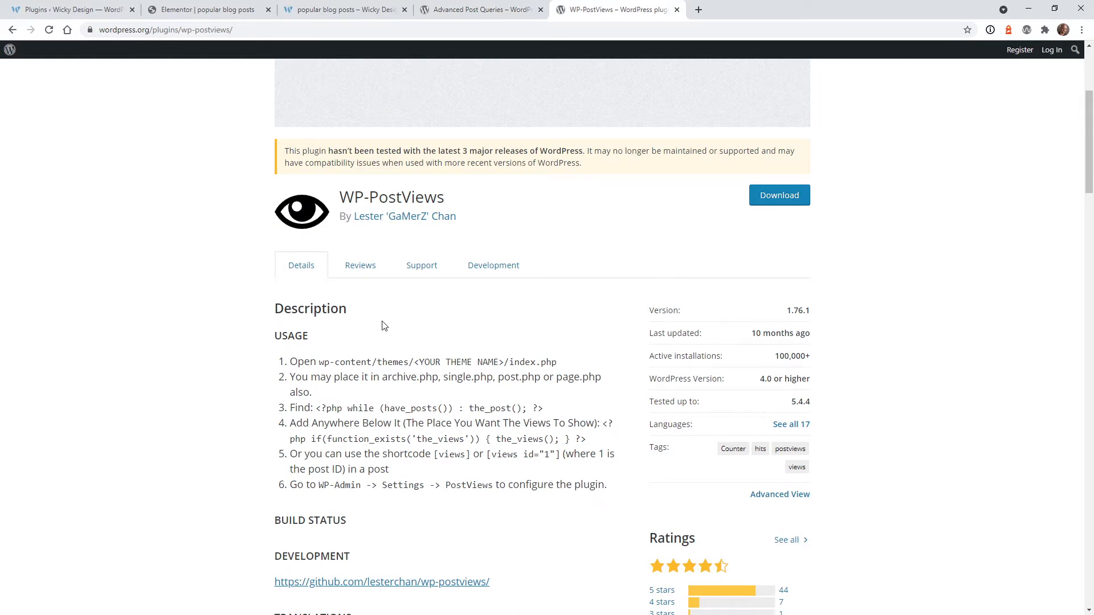
mouse_move(388, 471)
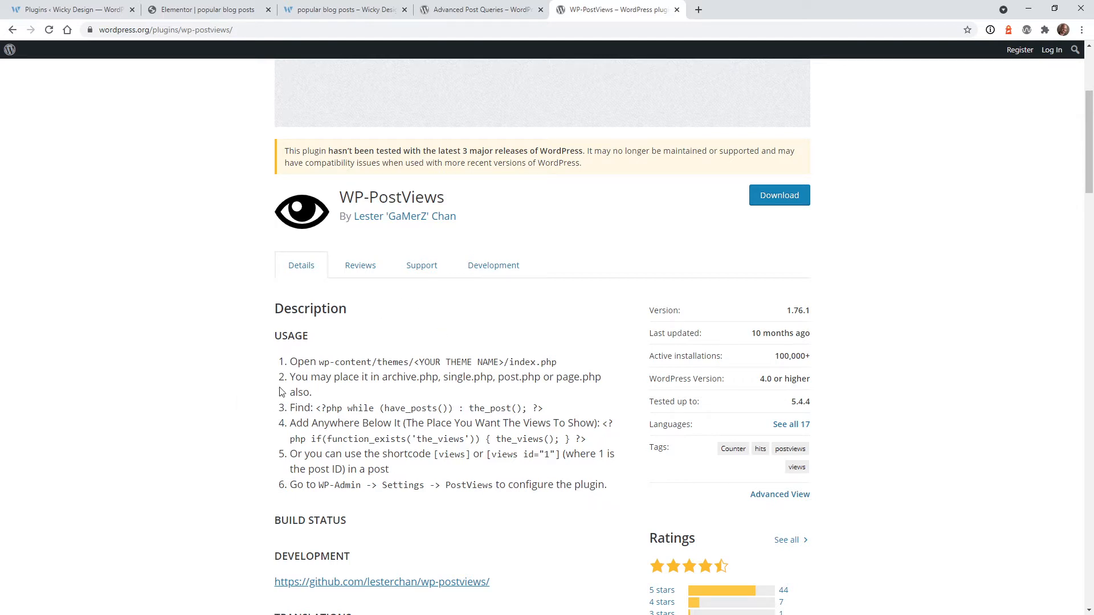
click(202, 9)
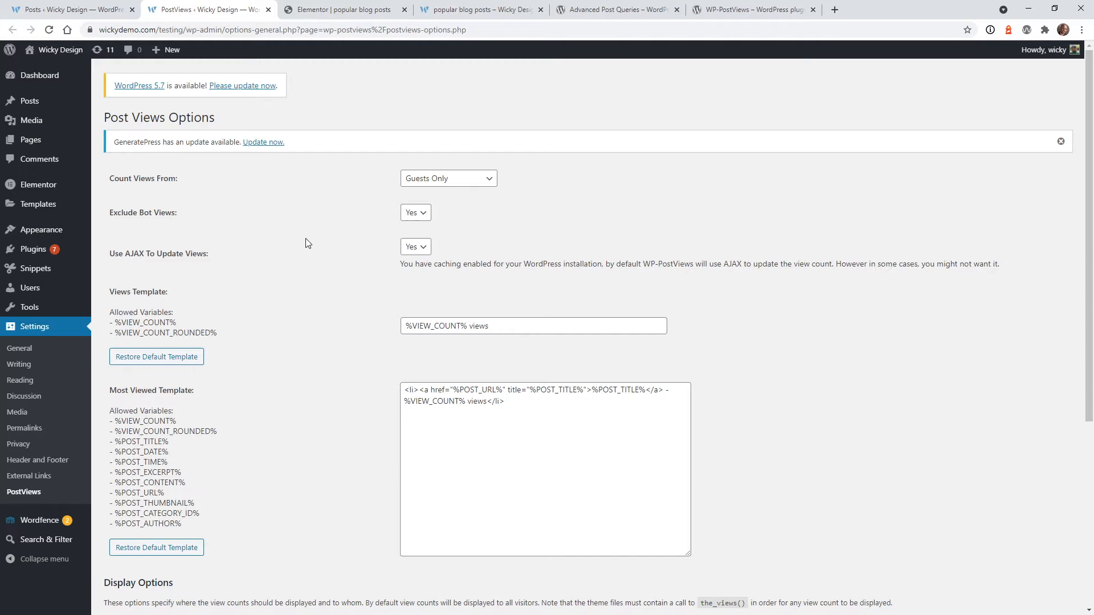
mouse_move(397, 223)
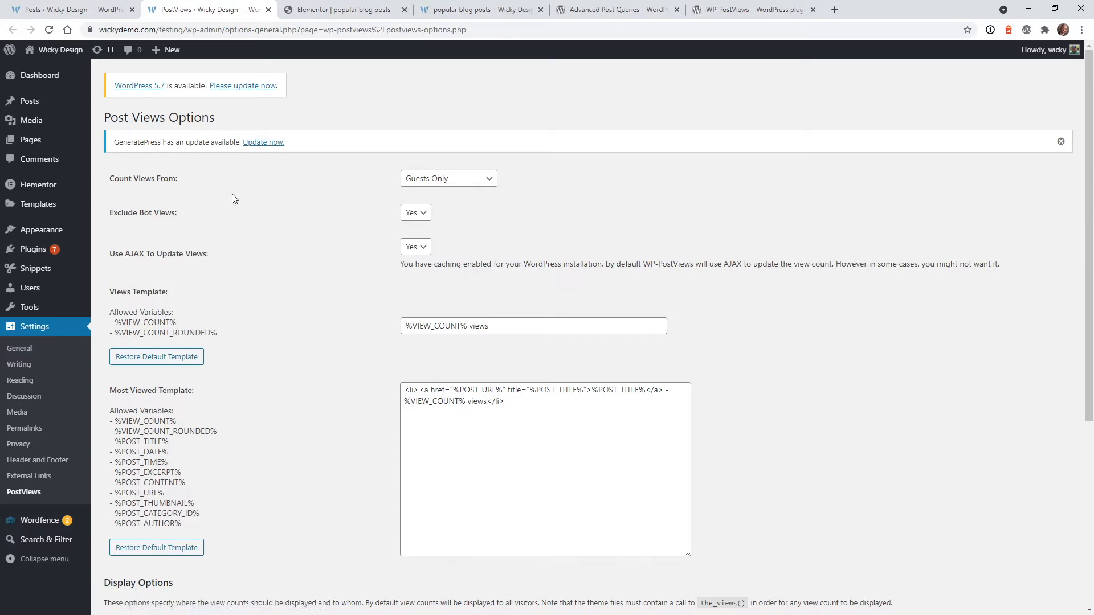
mouse_move(414, 212)
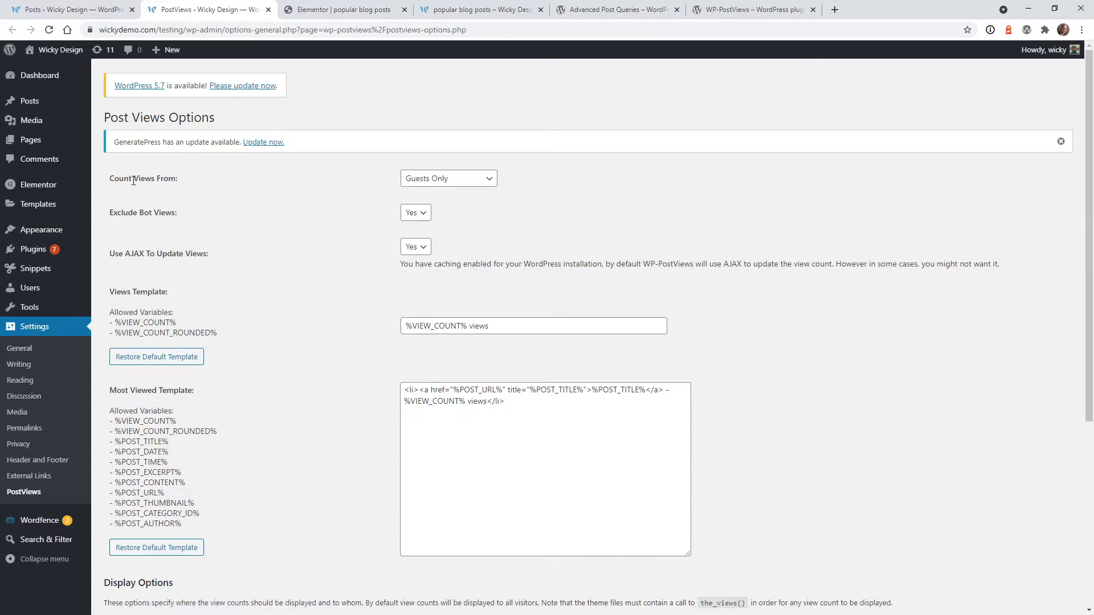
click(448, 178)
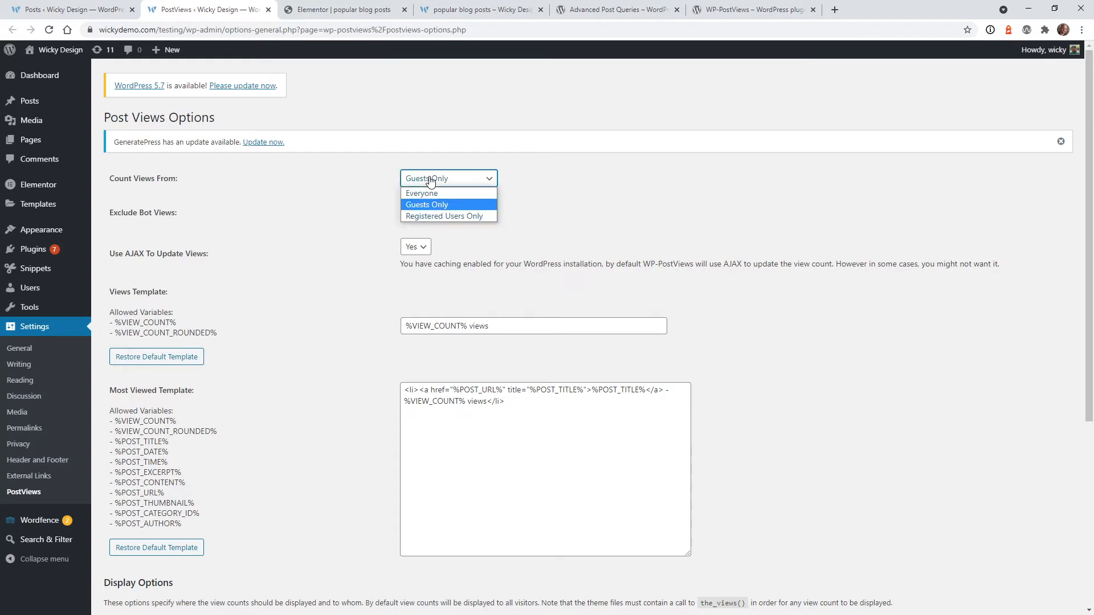
mouse_move(417, 205)
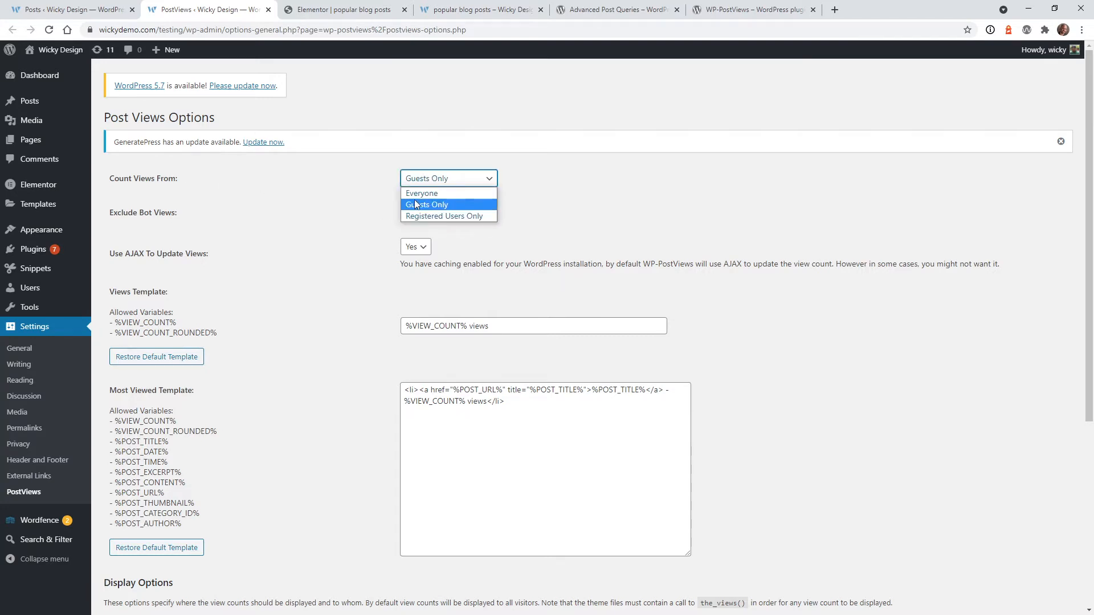
click(426, 204)
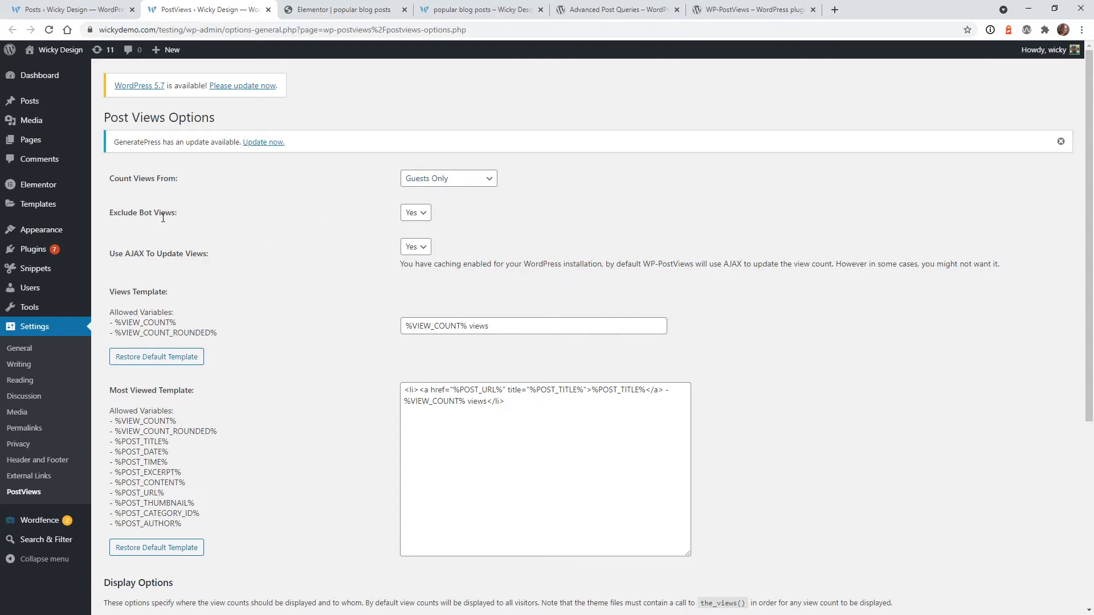
mouse_move(404, 225)
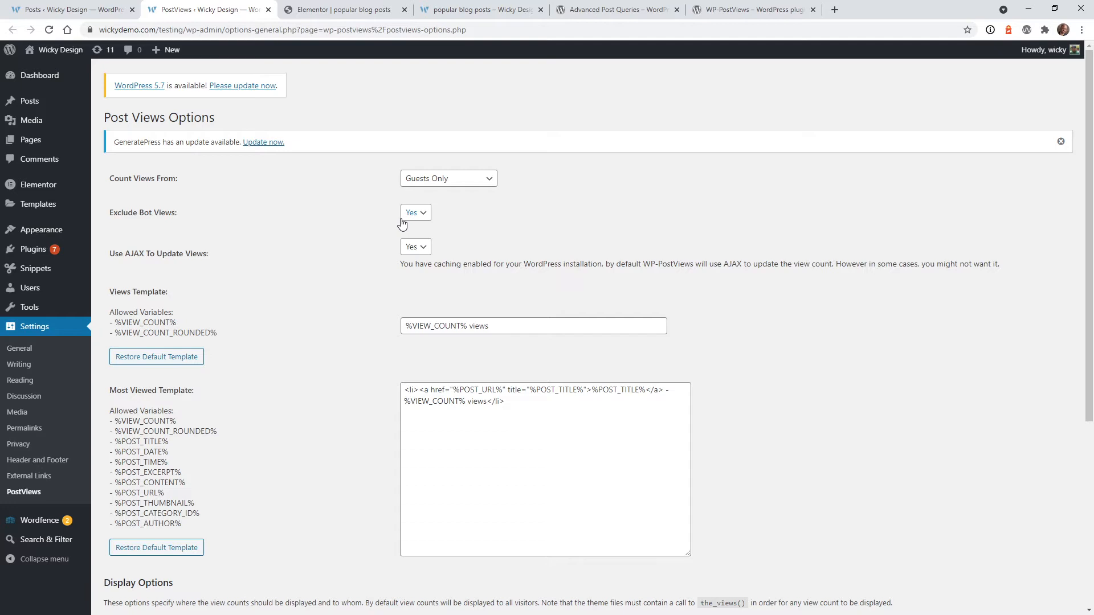
mouse_move(262, 243)
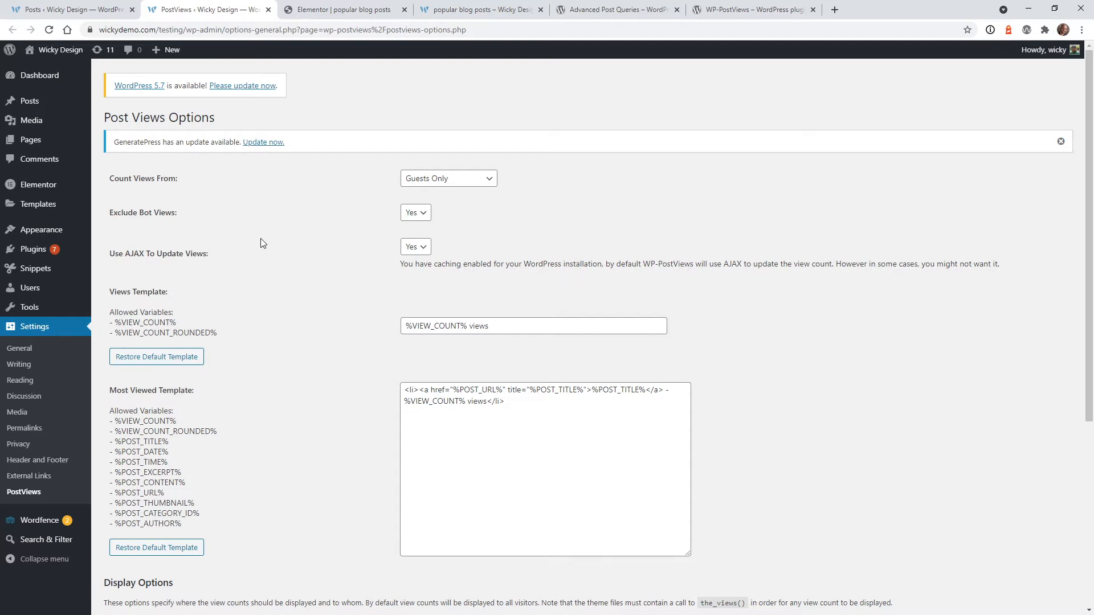
mouse_move(684, 238)
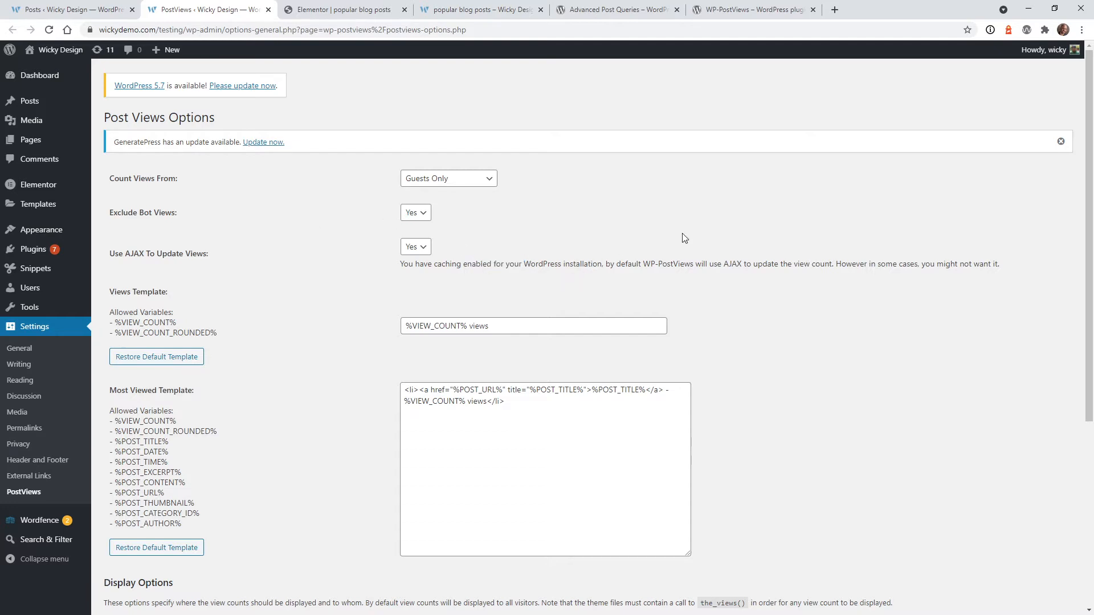
mouse_move(222, 269)
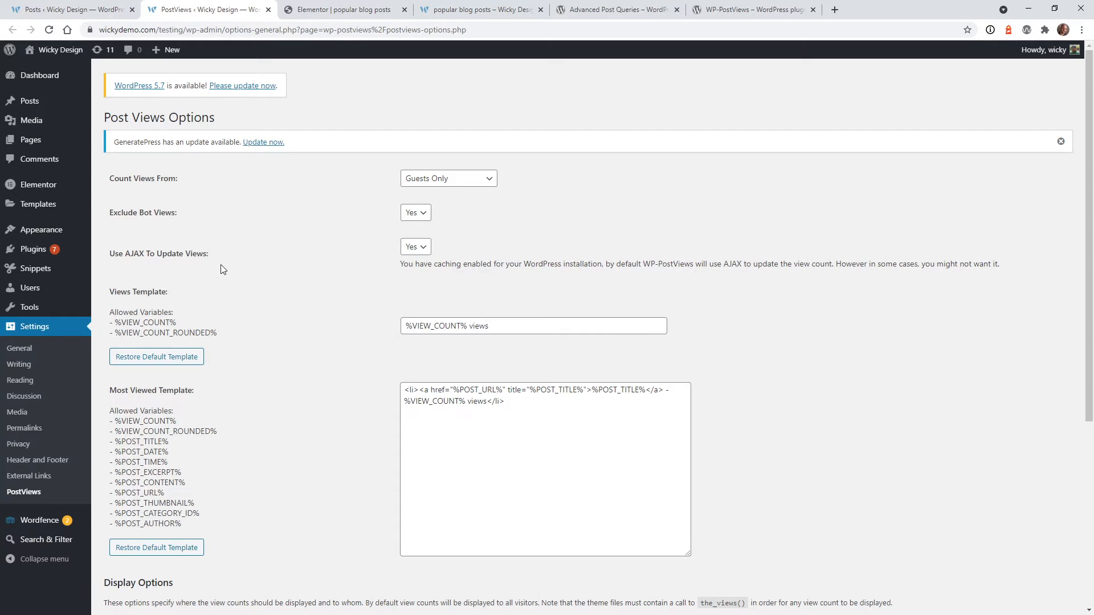
mouse_move(145, 268)
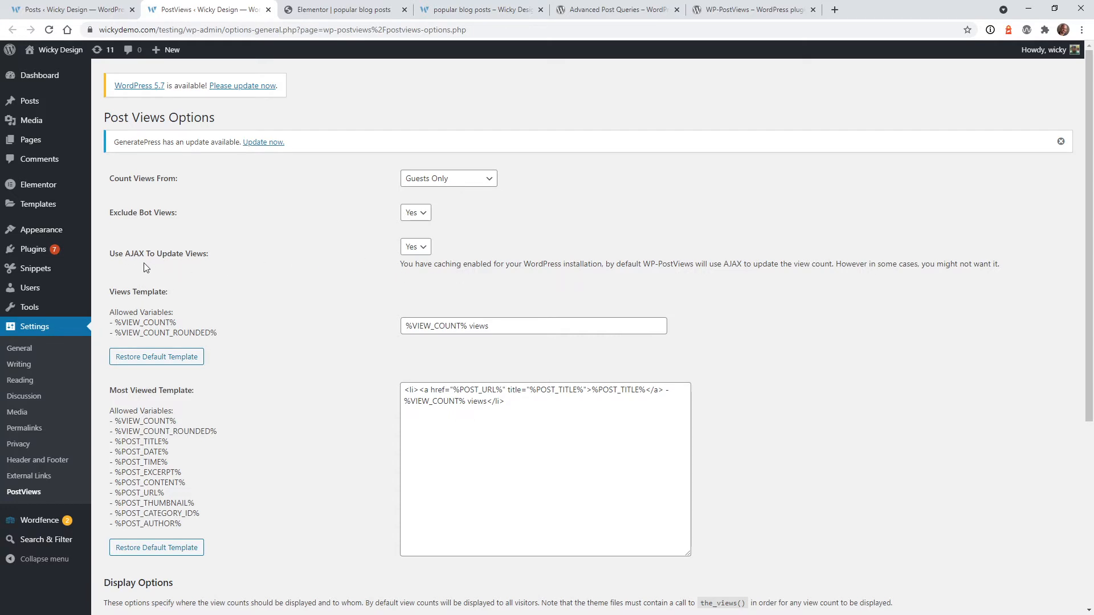
mouse_move(416, 261)
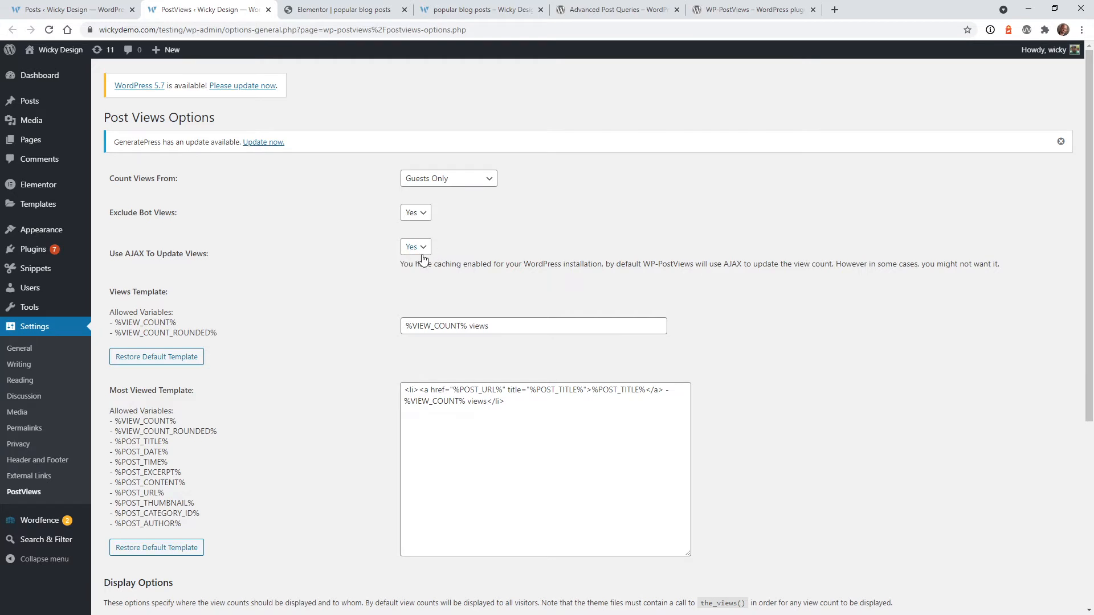
mouse_move(344, 325)
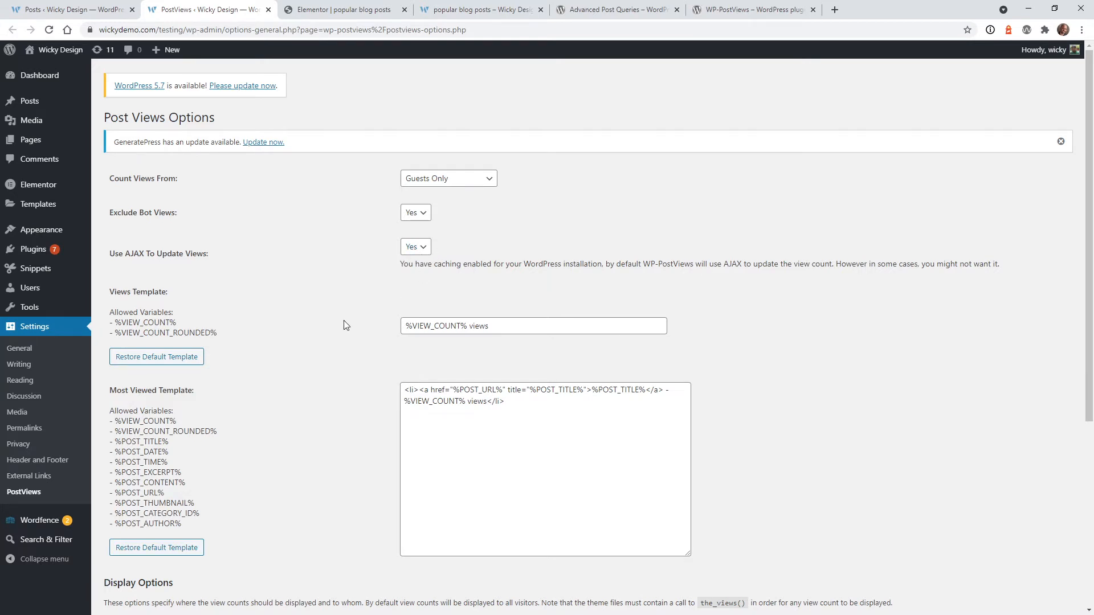
scroll(down, 3)
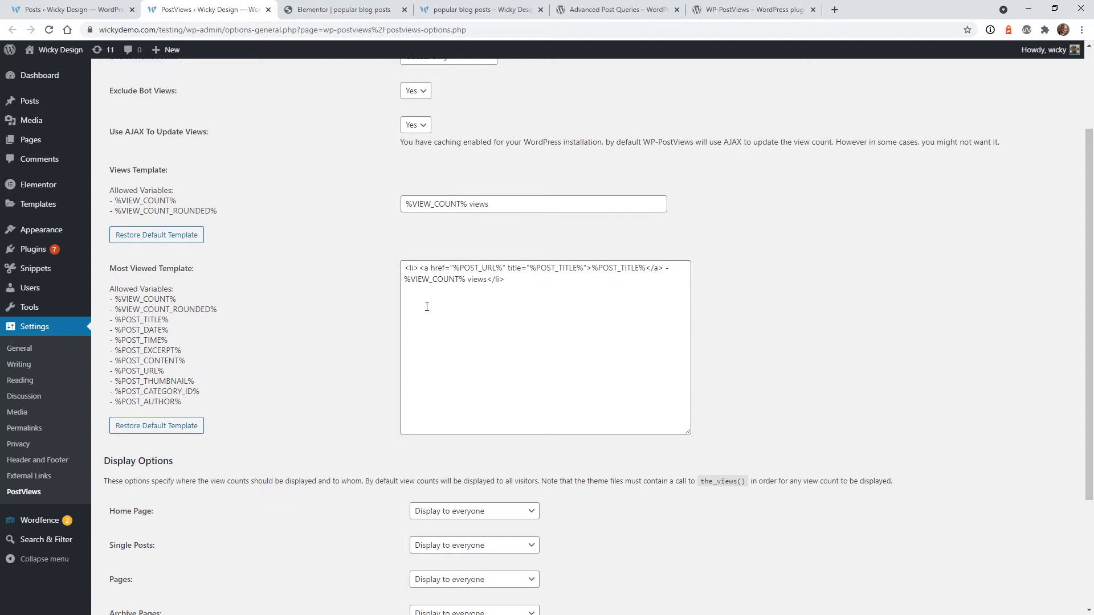
scroll(down, 3)
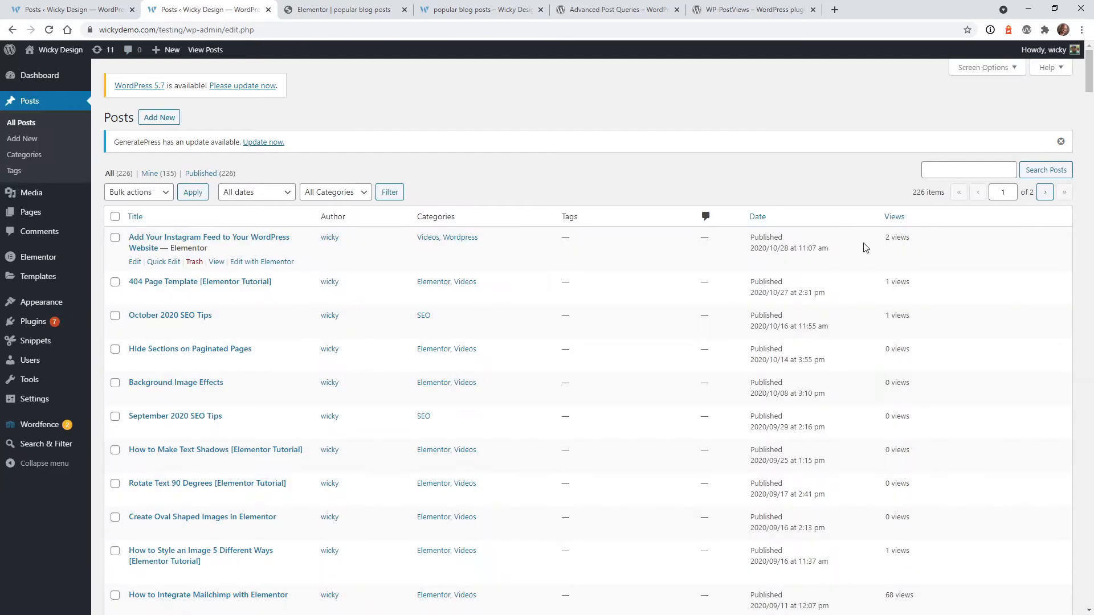
mouse_move(91, 115)
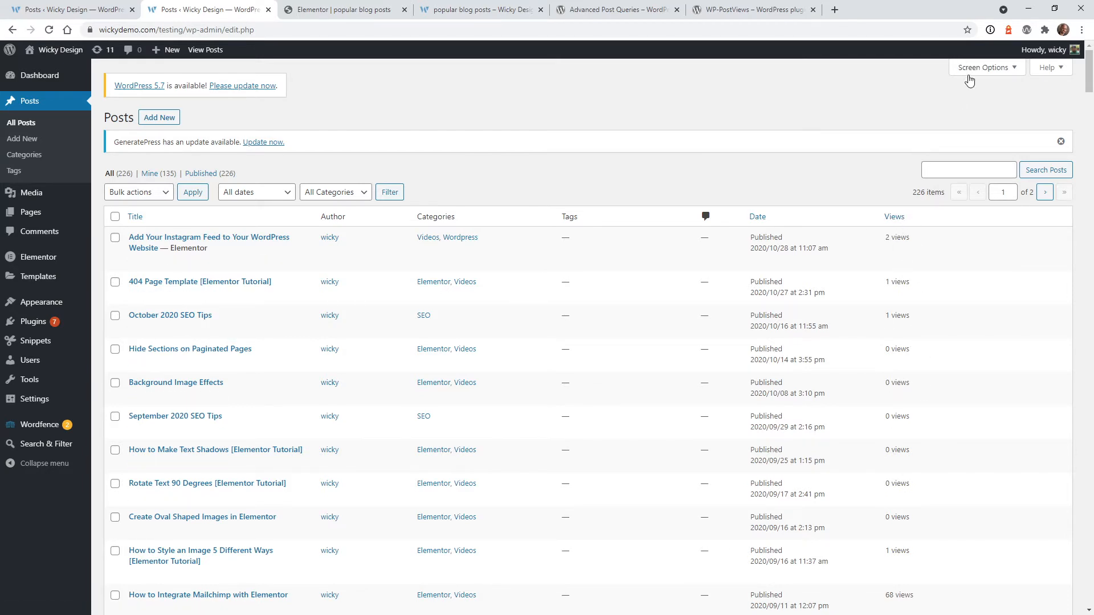
Sort All Posts by the Views column in ascending order, from 1 to 68 views
click(984, 68)
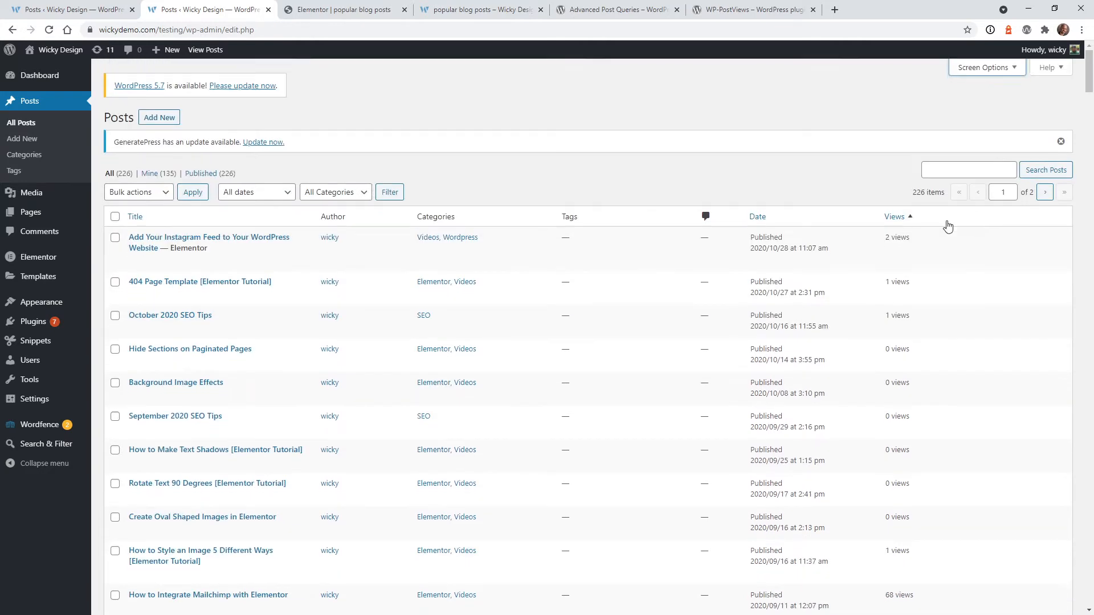
click(895, 217)
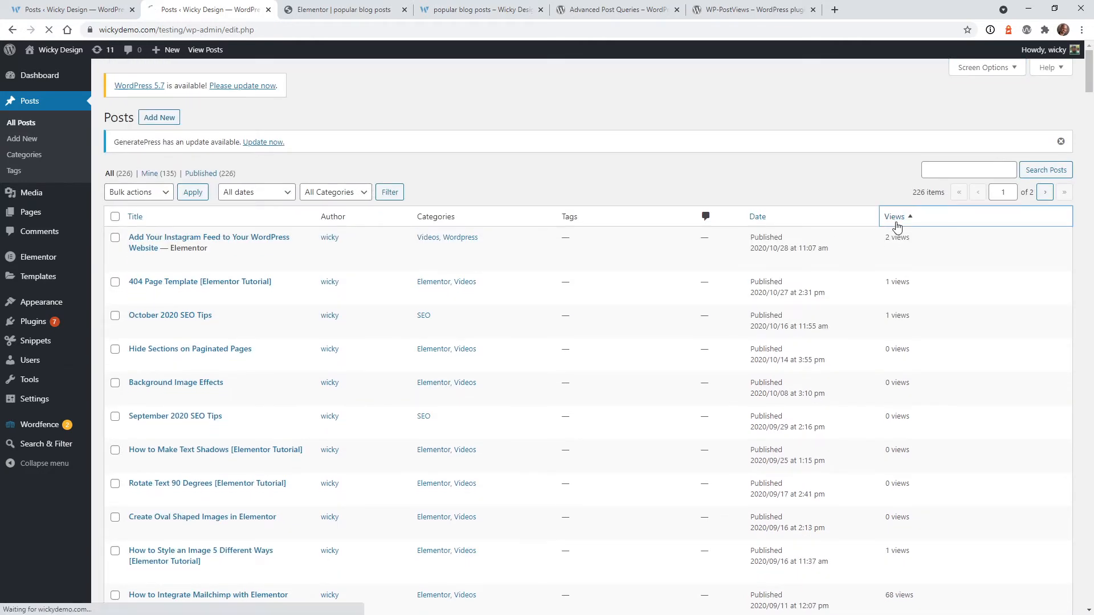
click(895, 217)
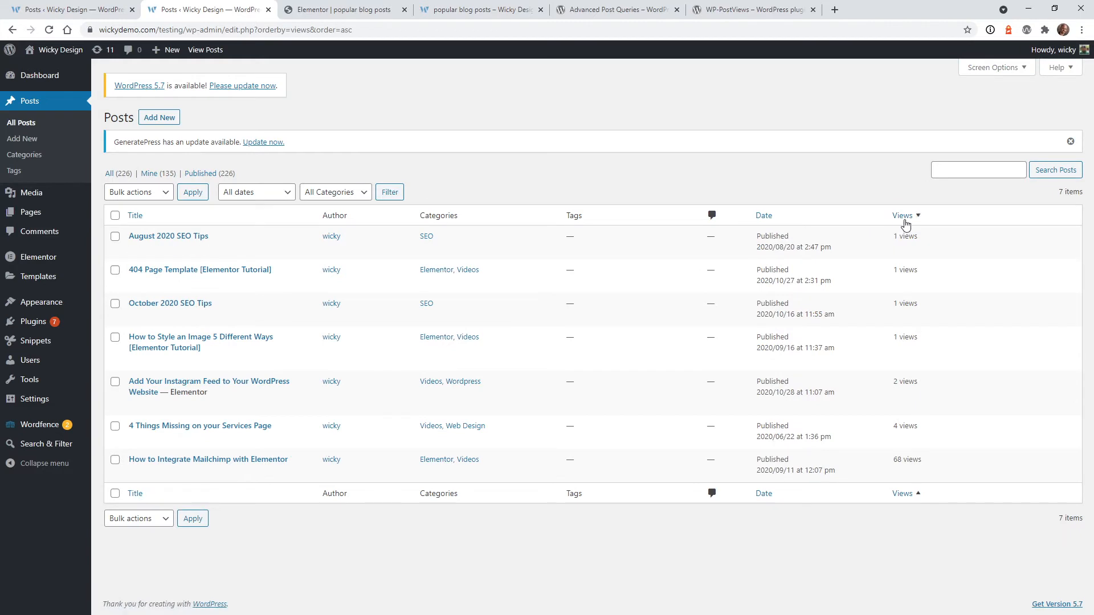
mouse_move(168, 236)
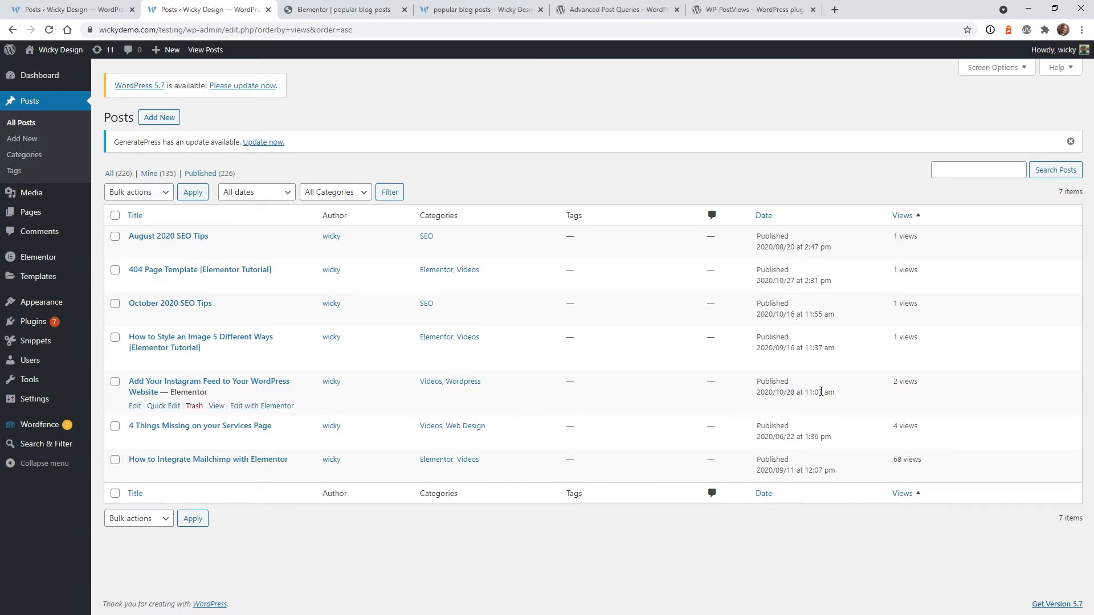
mouse_move(843, 383)
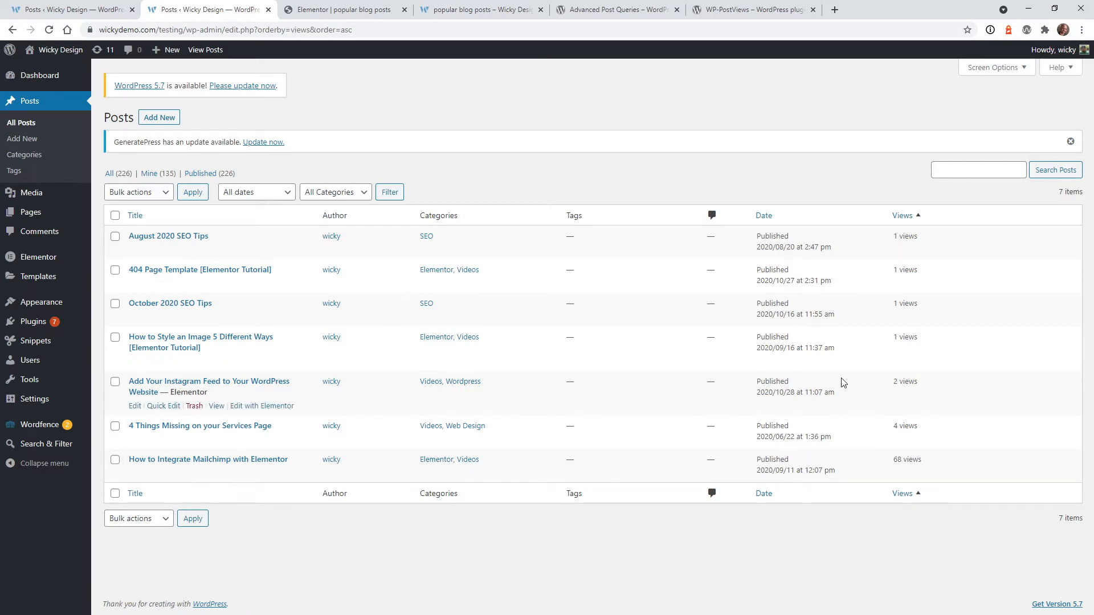
mouse_move(903, 430)
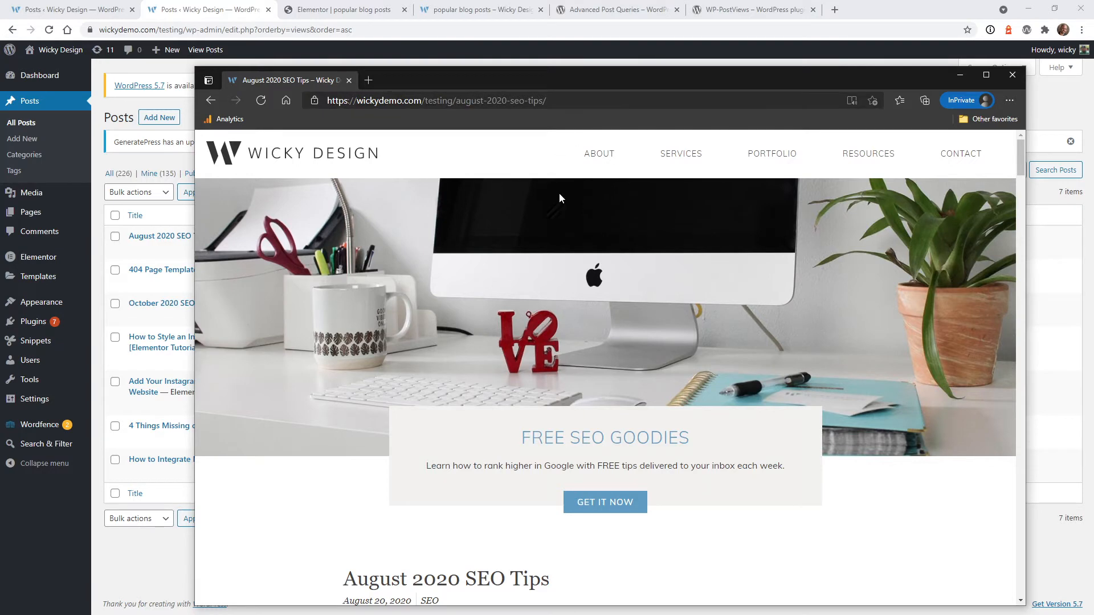
Reload the Posts list so August 2020 SEO Tips shows its updated count of 3 views
scroll(down, 3)
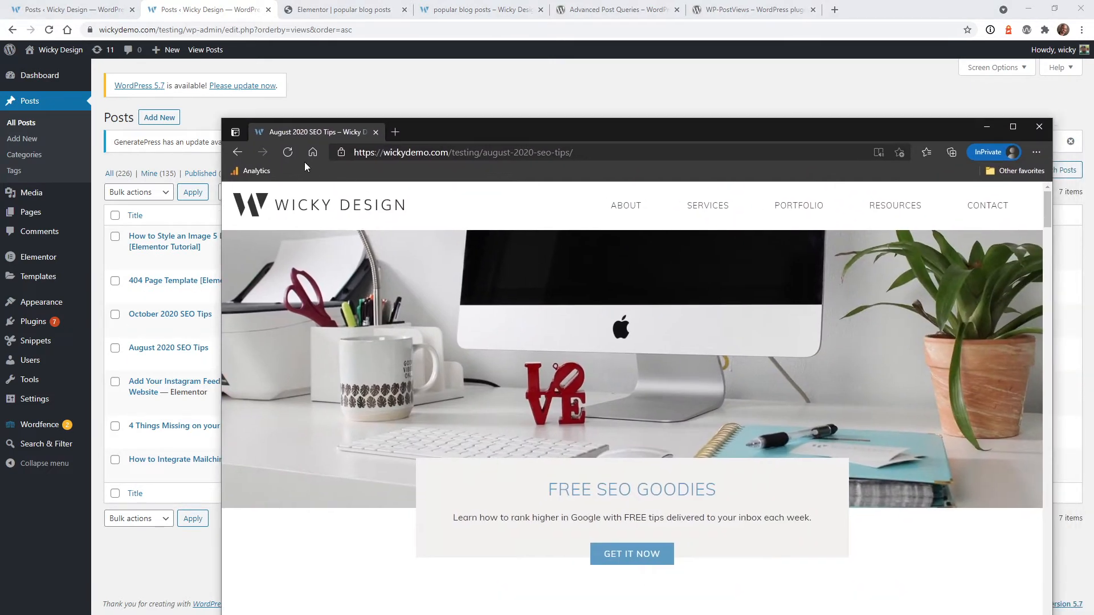
mouse_move(258, 100)
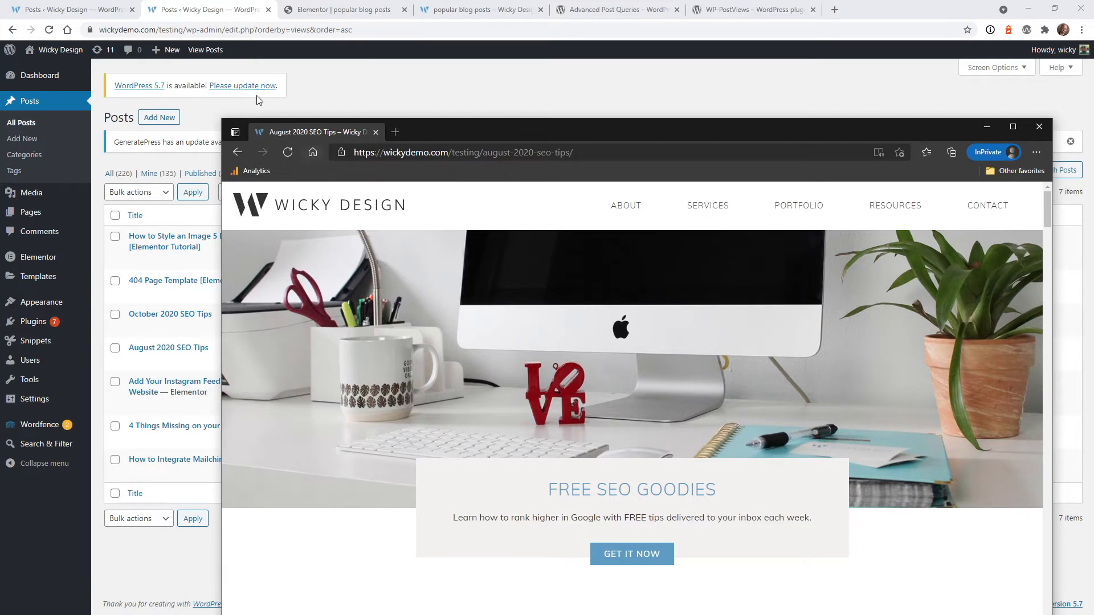
click(1038, 126)
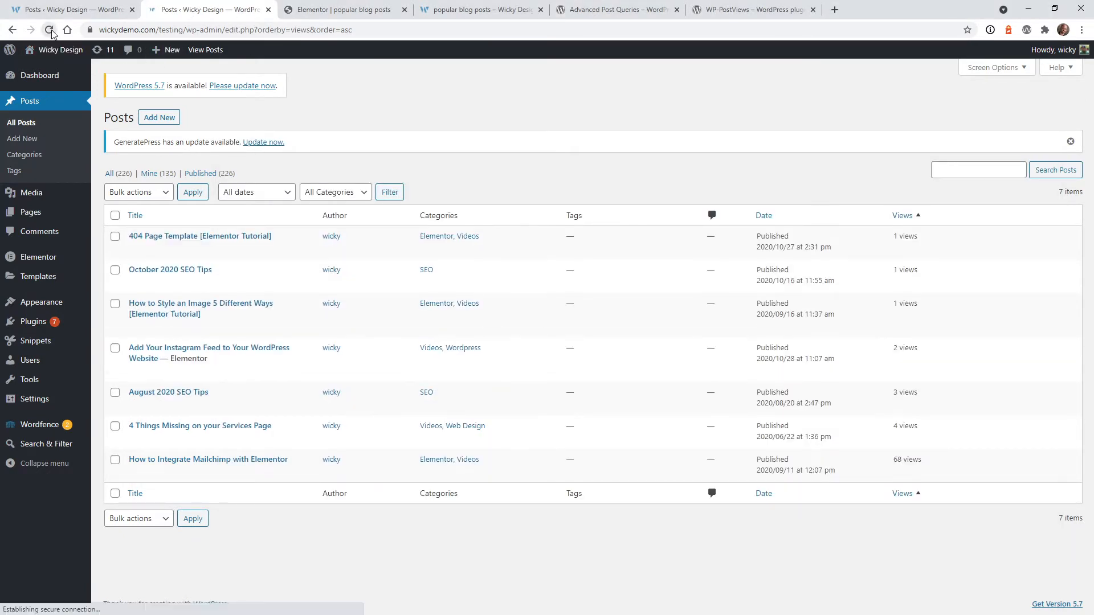
mouse_move(376, 405)
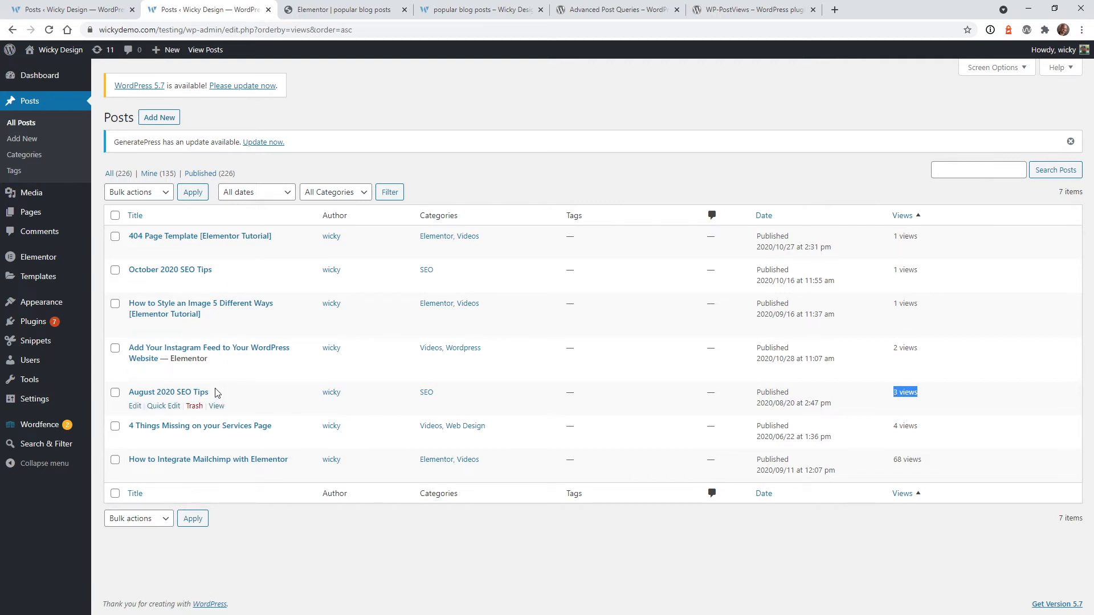
mouse_move(356, 378)
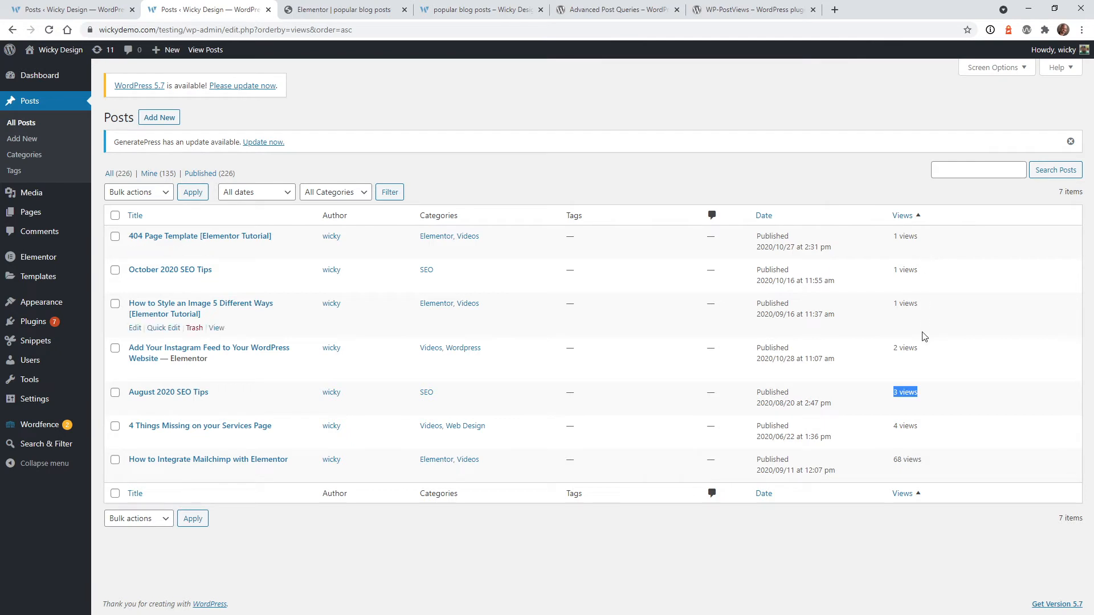
mouse_move(918, 292)
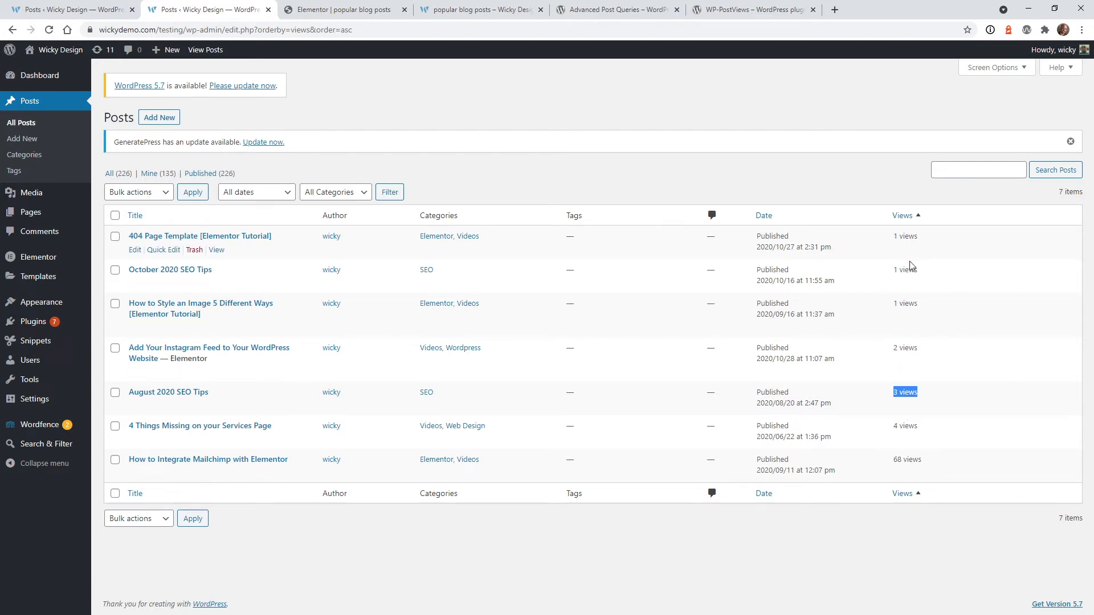
mouse_move(896, 261)
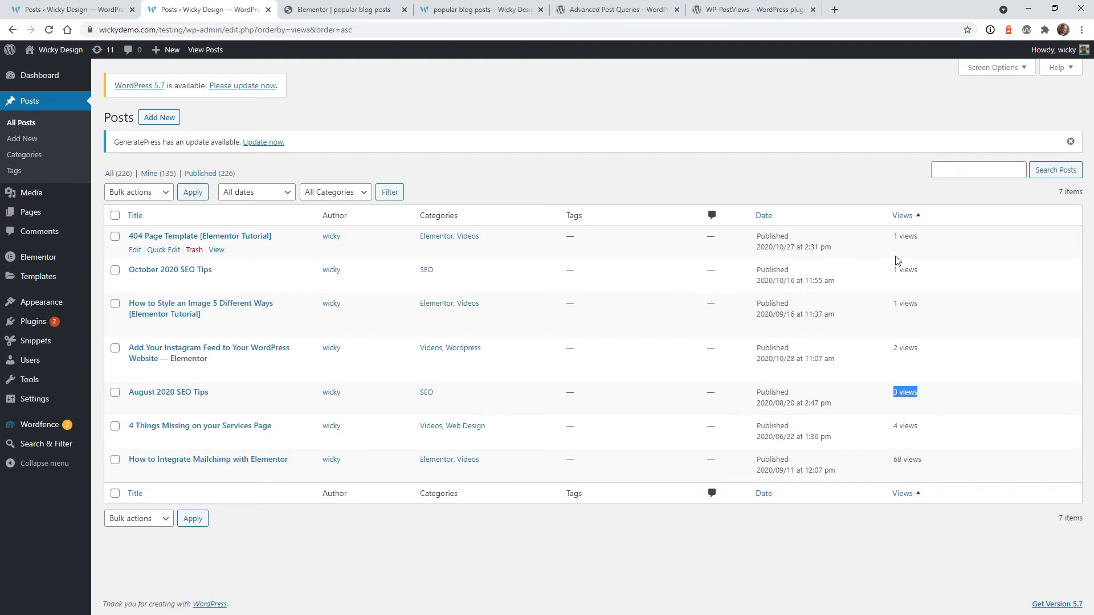
mouse_move(924, 465)
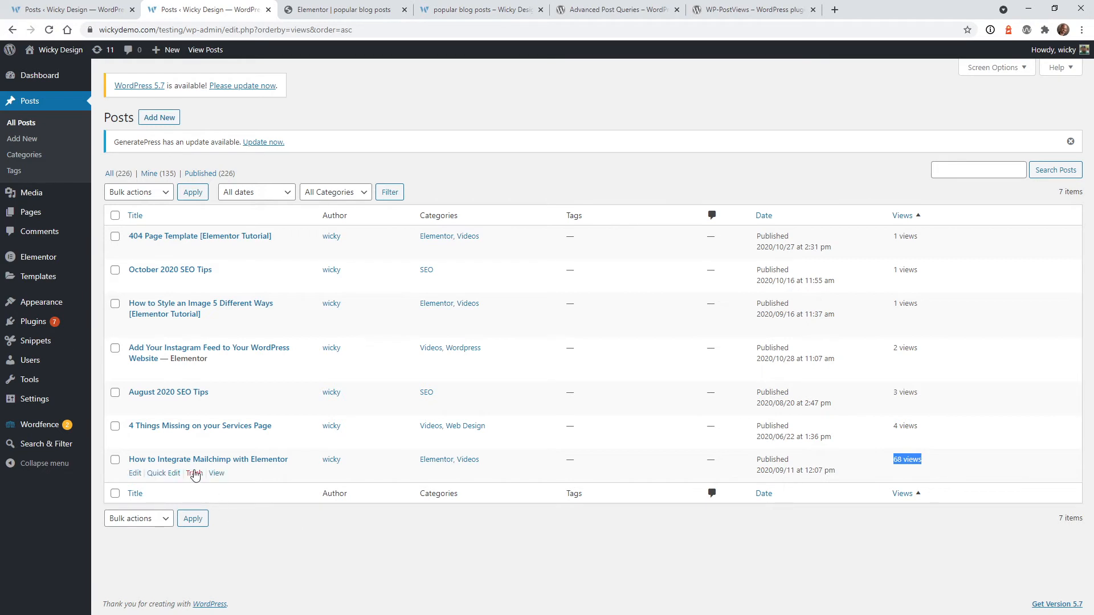
mouse_move(250, 463)
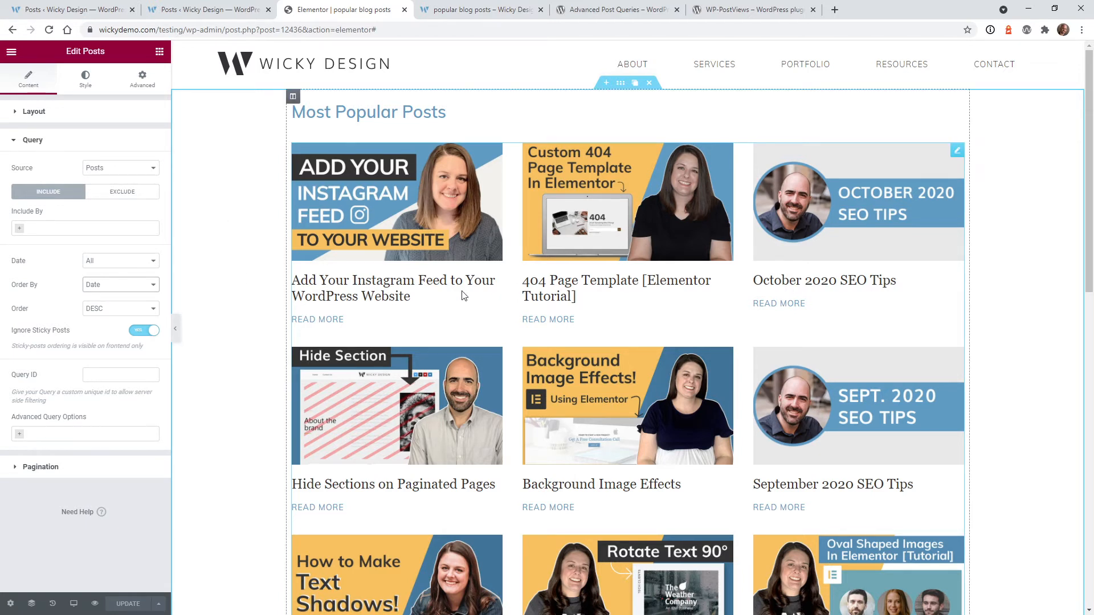
mouse_move(656, 266)
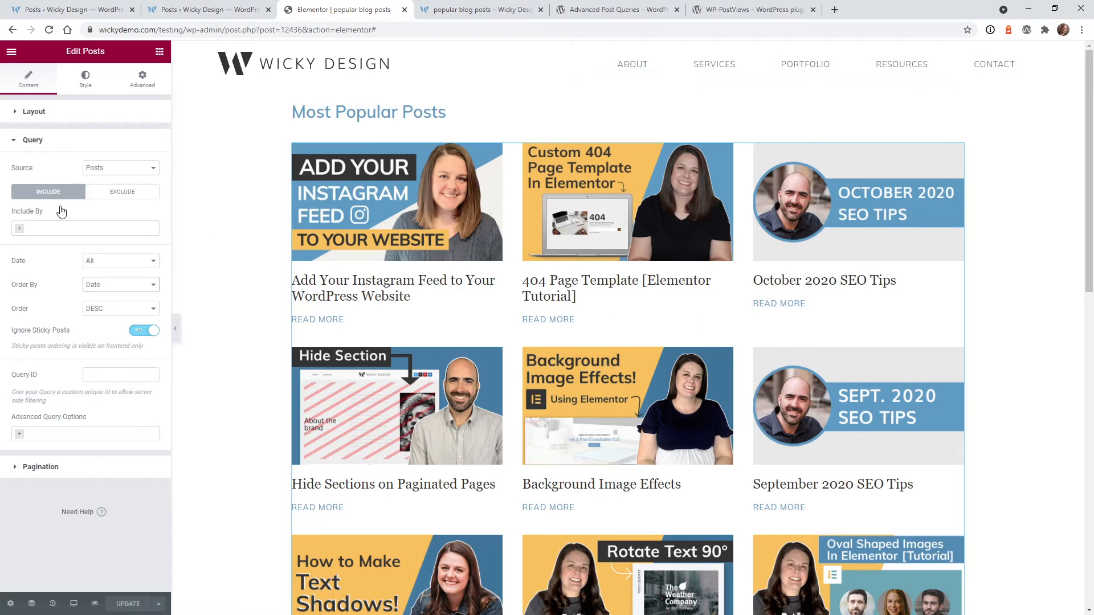
mouse_move(62, 277)
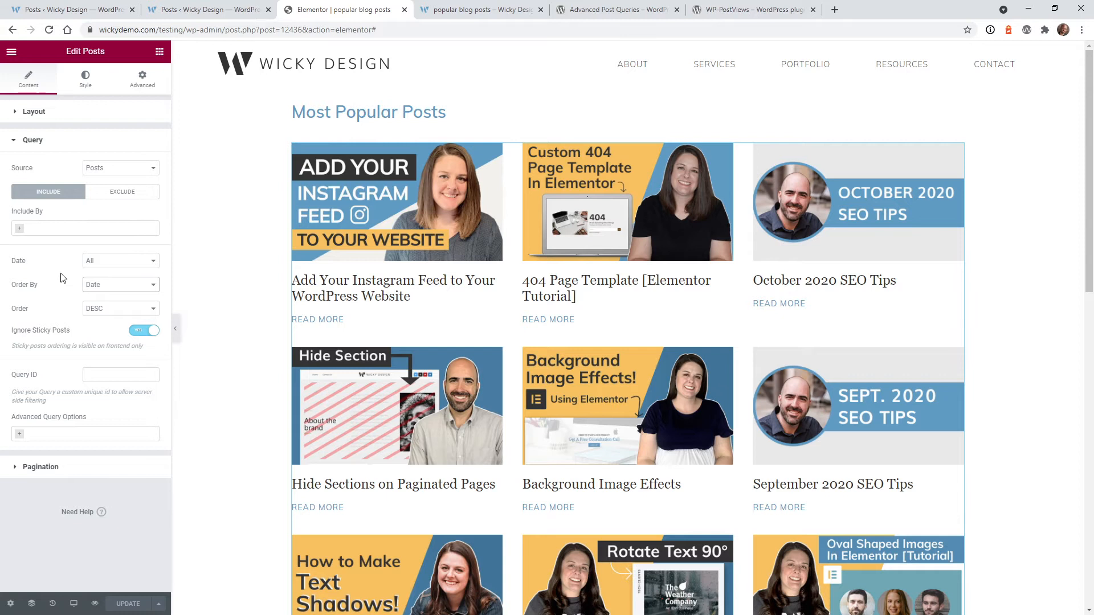
mouse_move(37, 422)
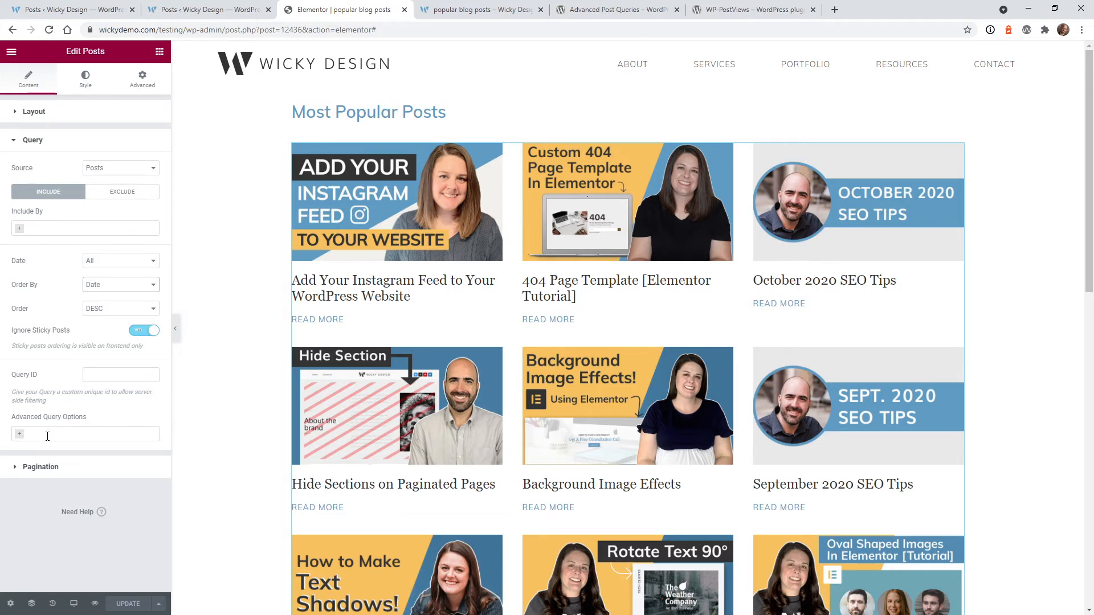
Add Advanced OrderBy Options to the Posts widget query, using Dynamic OrderBy Field
click(19, 433)
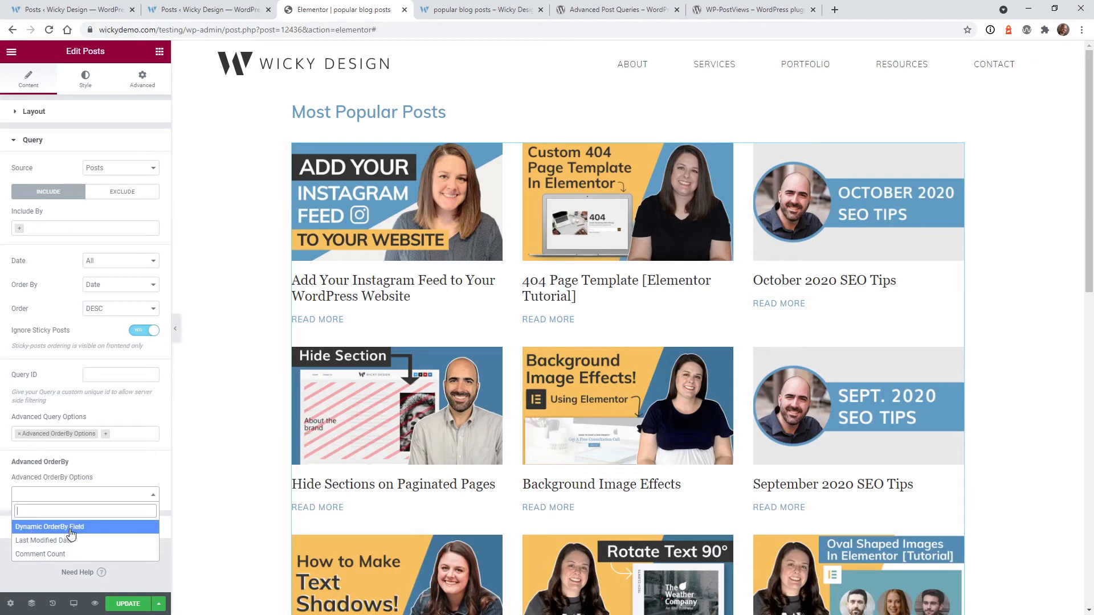
click(49, 527)
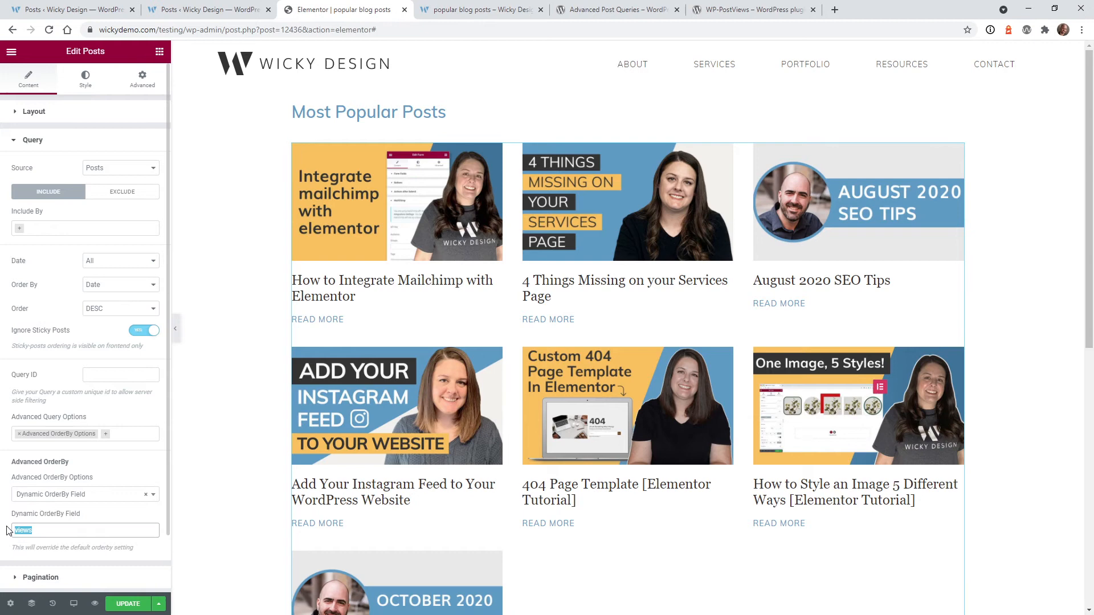
text(order_posts)
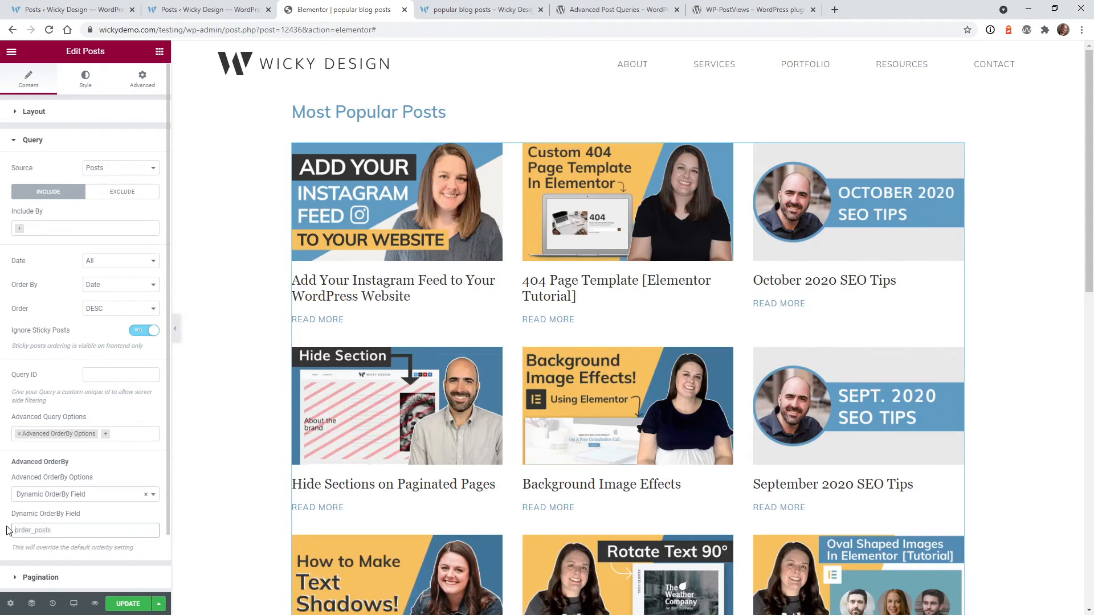
Compare the live page and views-sorted posts list, then enter views as the orderby field
click(480, 9)
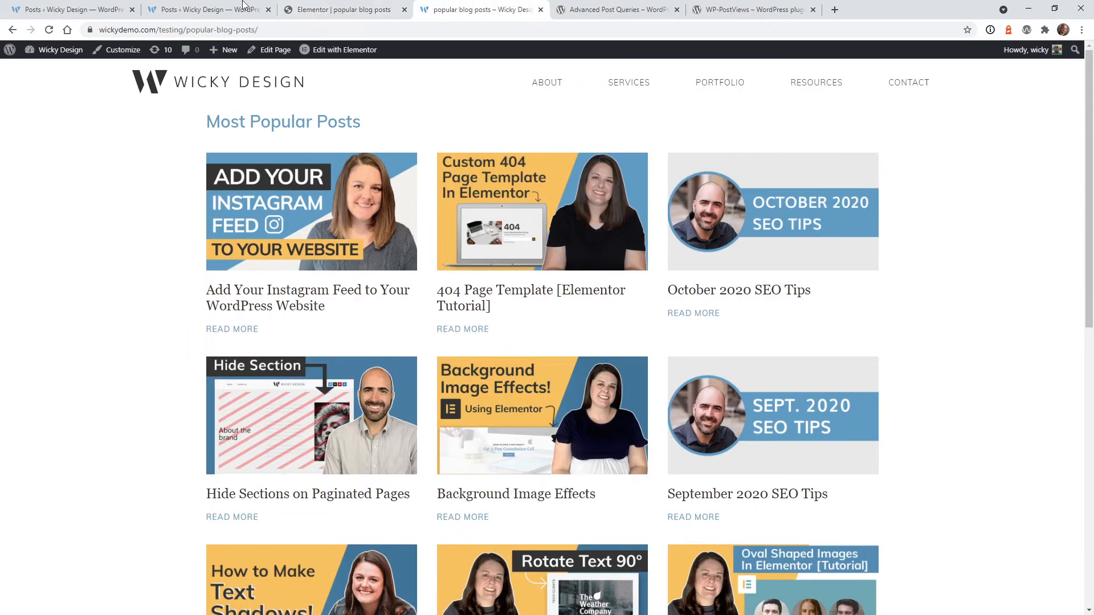
click(202, 9)
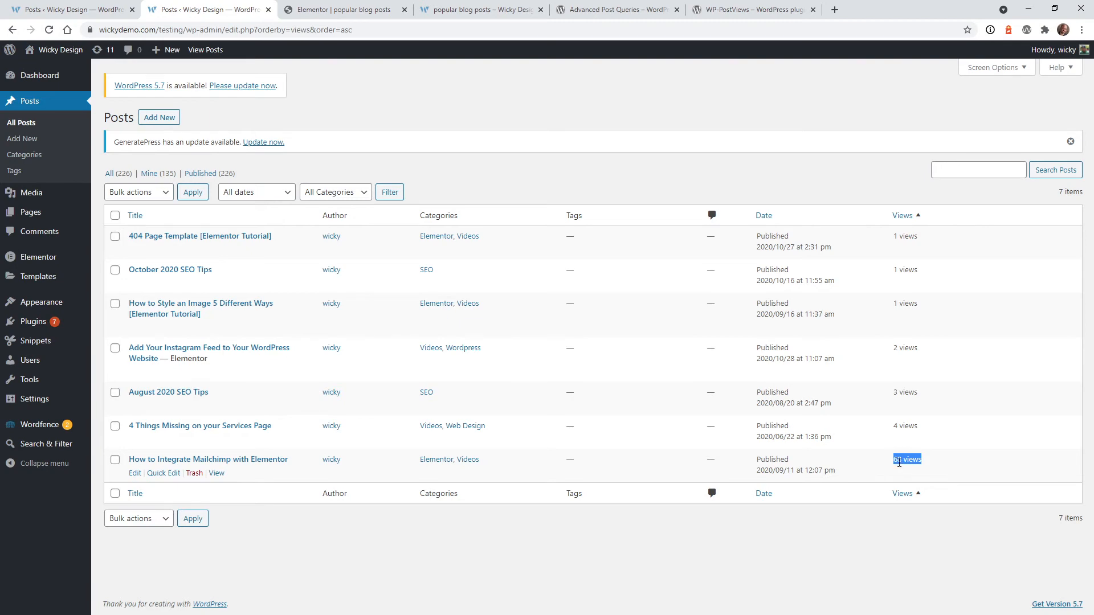
click(480, 9)
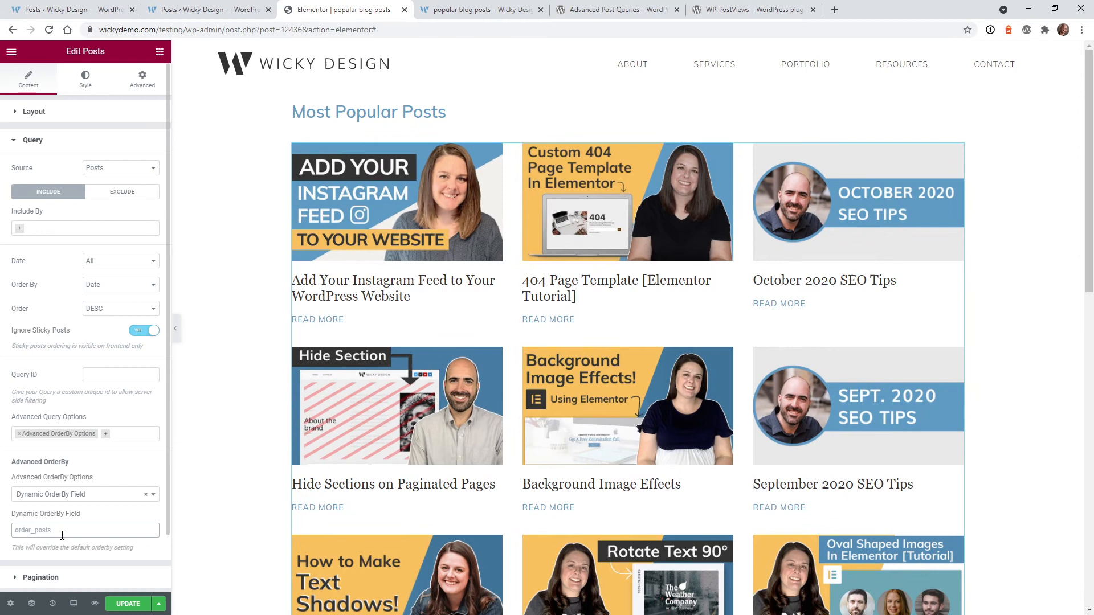
text(v)
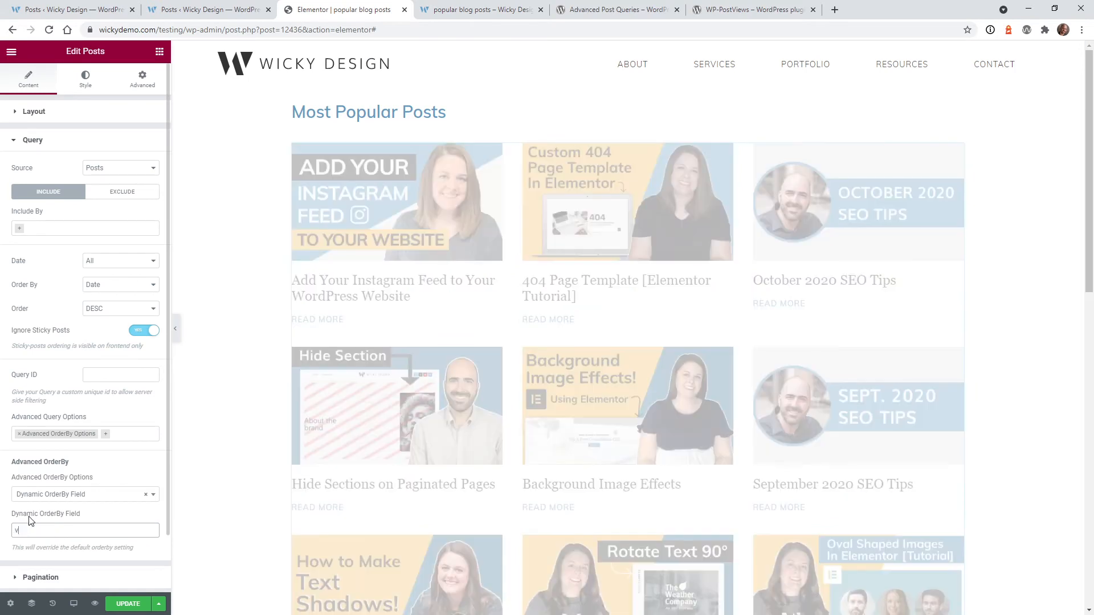
text(iews)
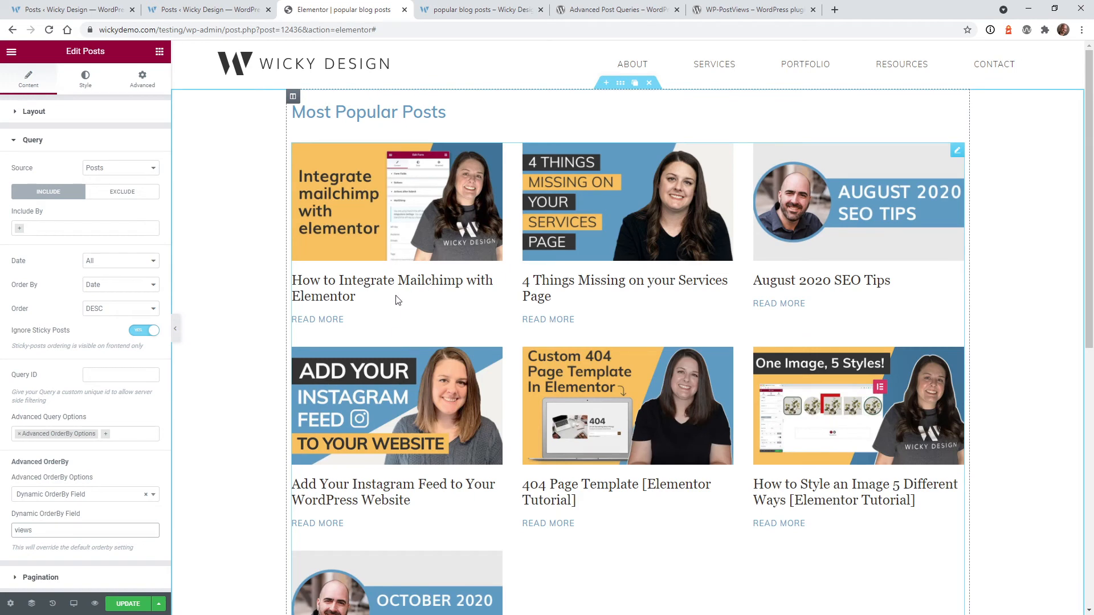
mouse_move(444, 279)
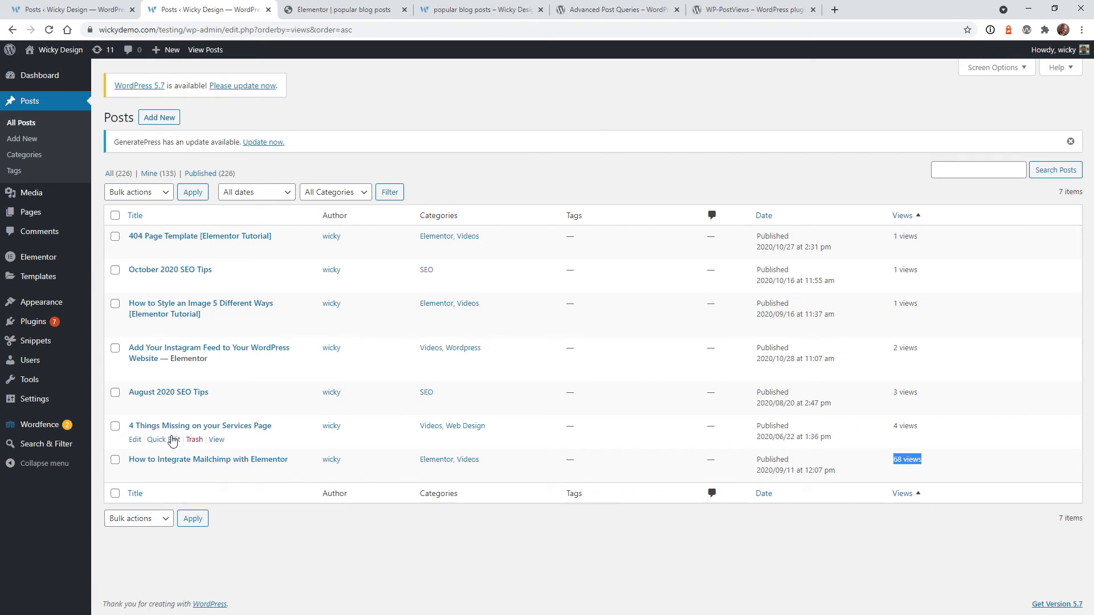
click(341, 9)
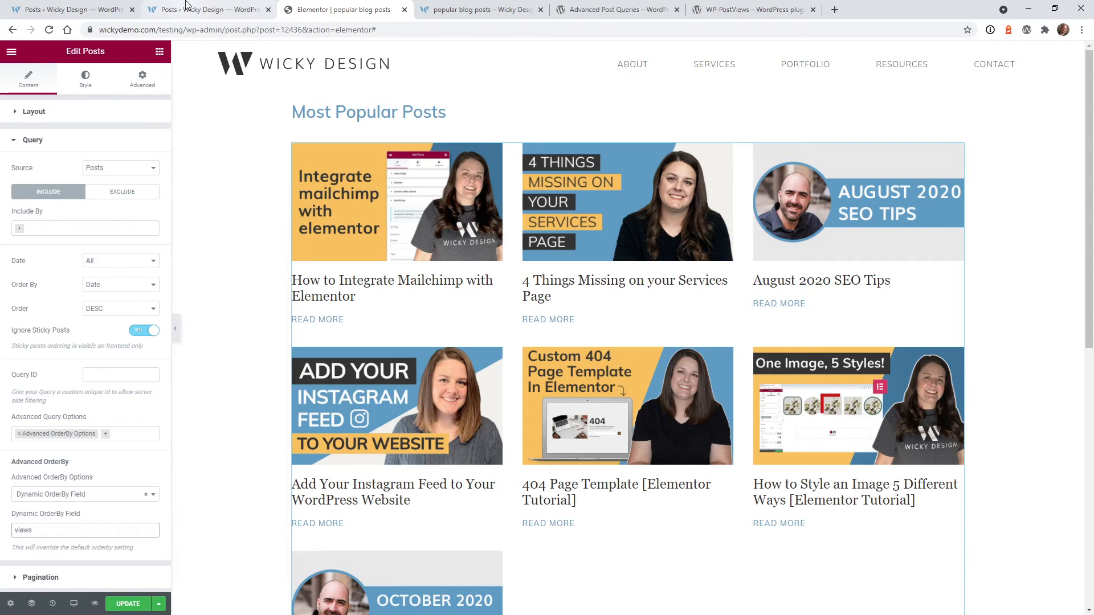
click(203, 9)
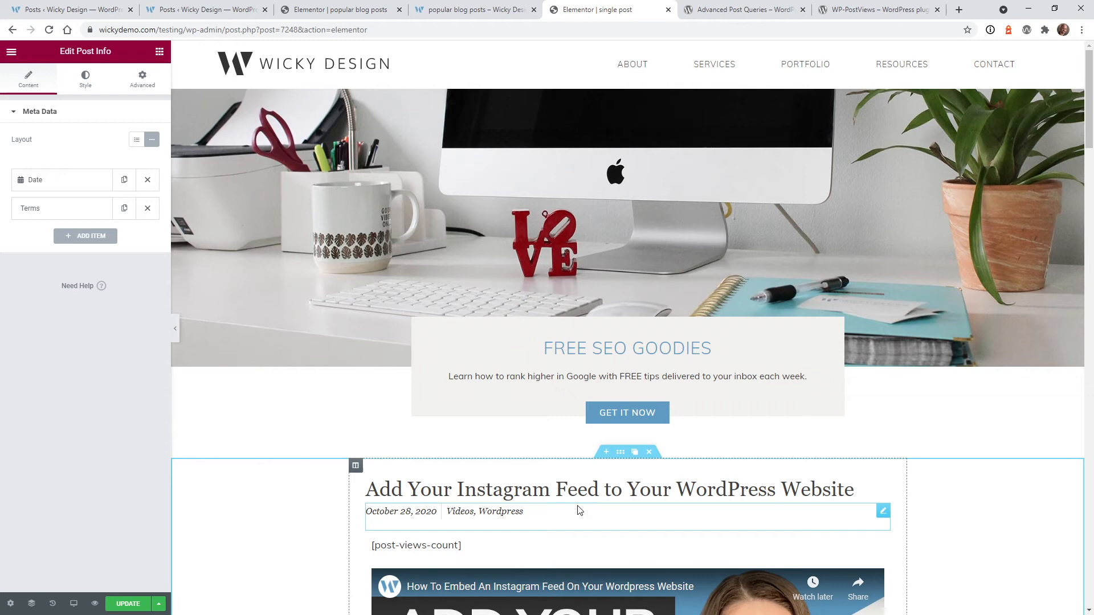
scroll(down, 3)
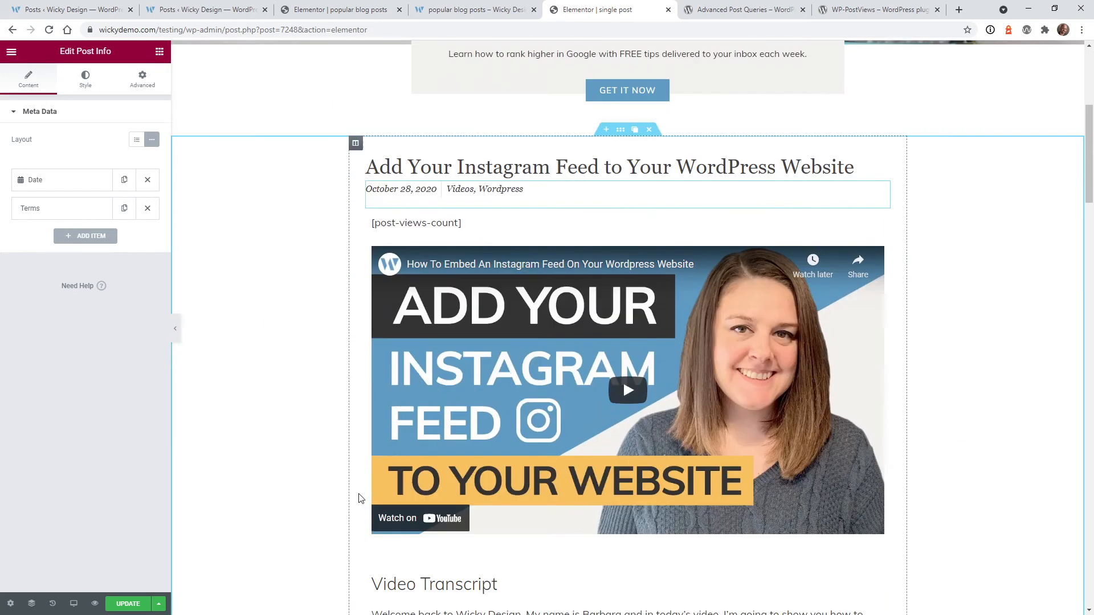
scroll(down, 3)
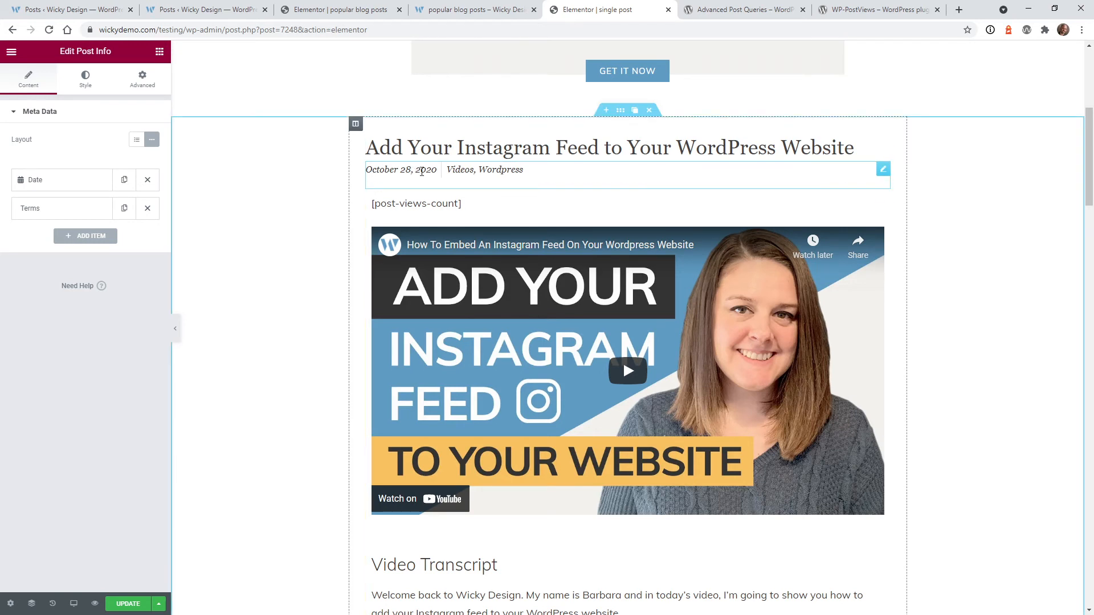
mouse_move(523, 176)
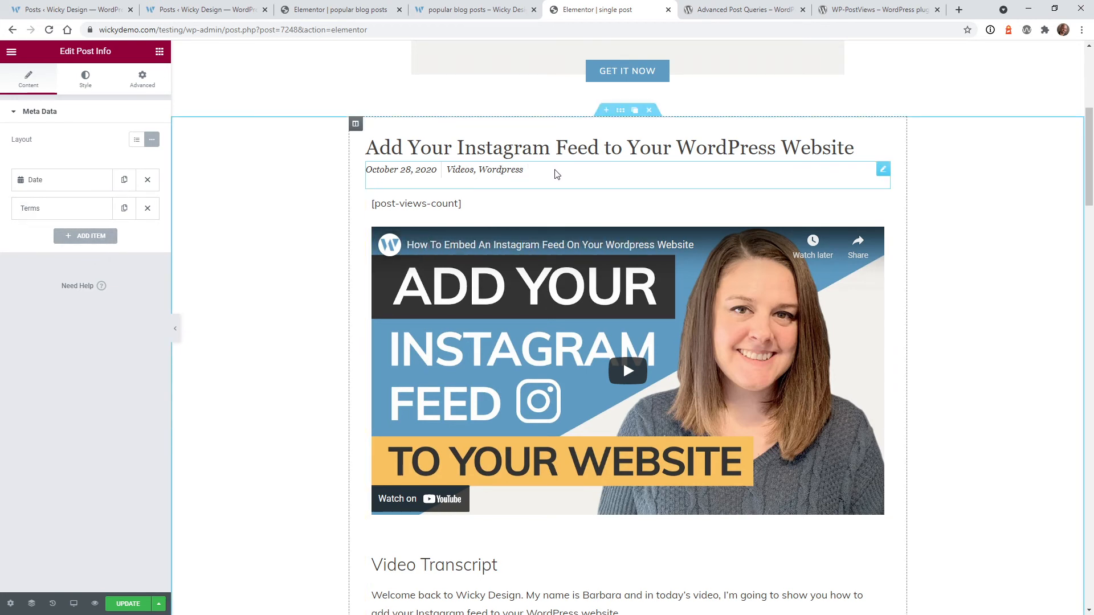
mouse_move(568, 175)
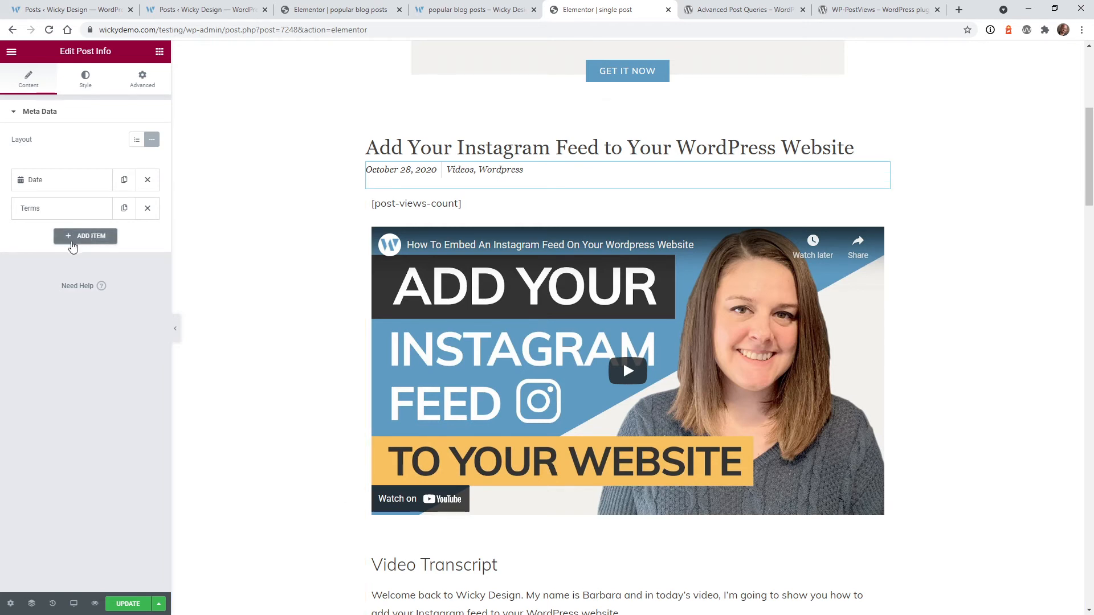
Add a new item to the Post Info line with Type set to Custom
click(85, 236)
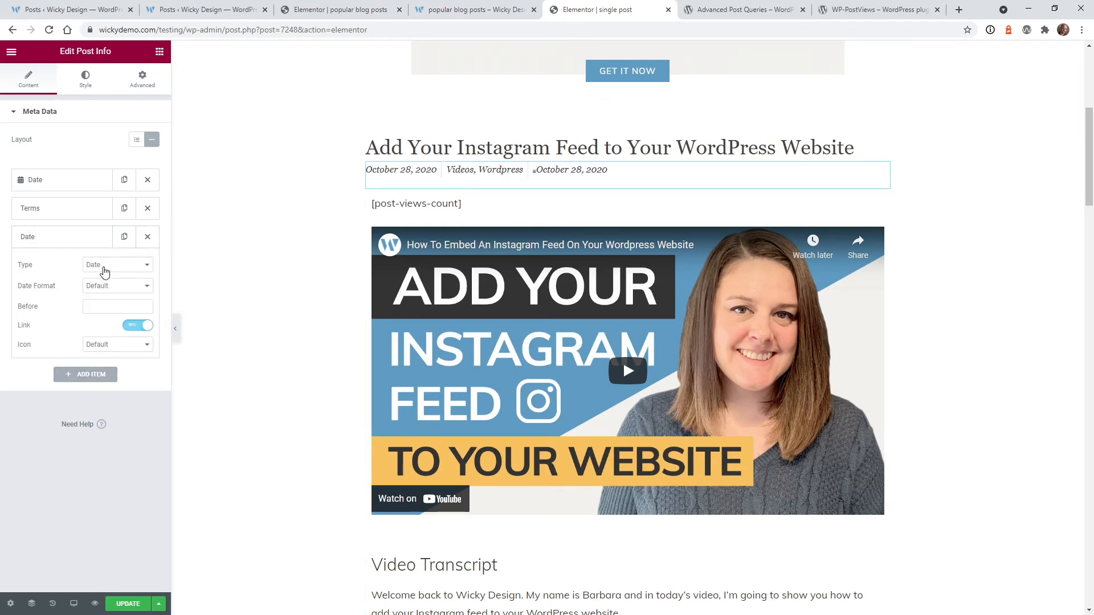
click(116, 264)
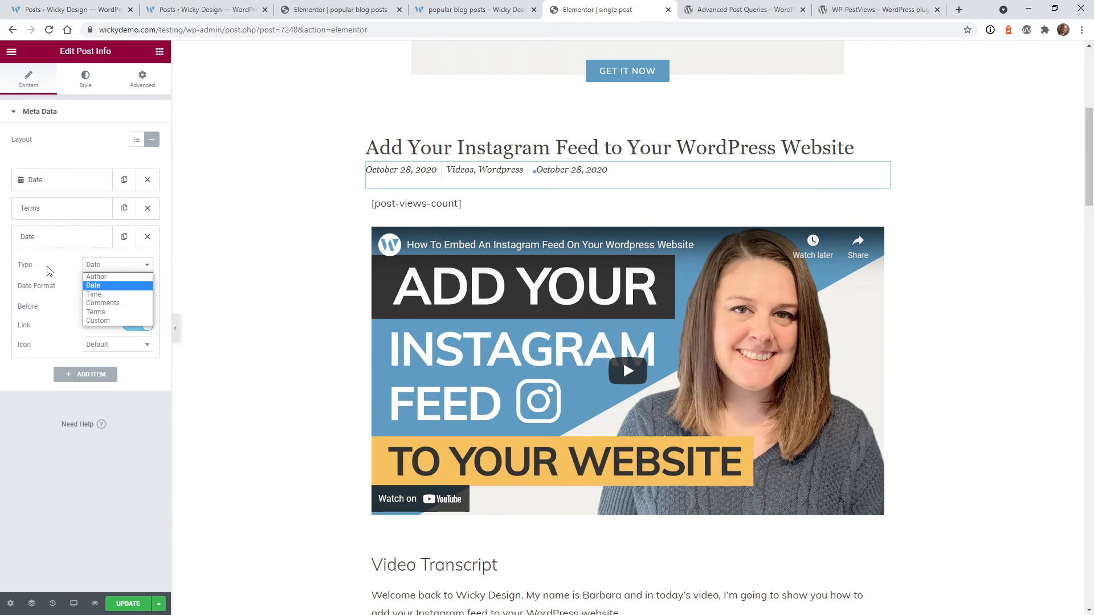
click(97, 321)
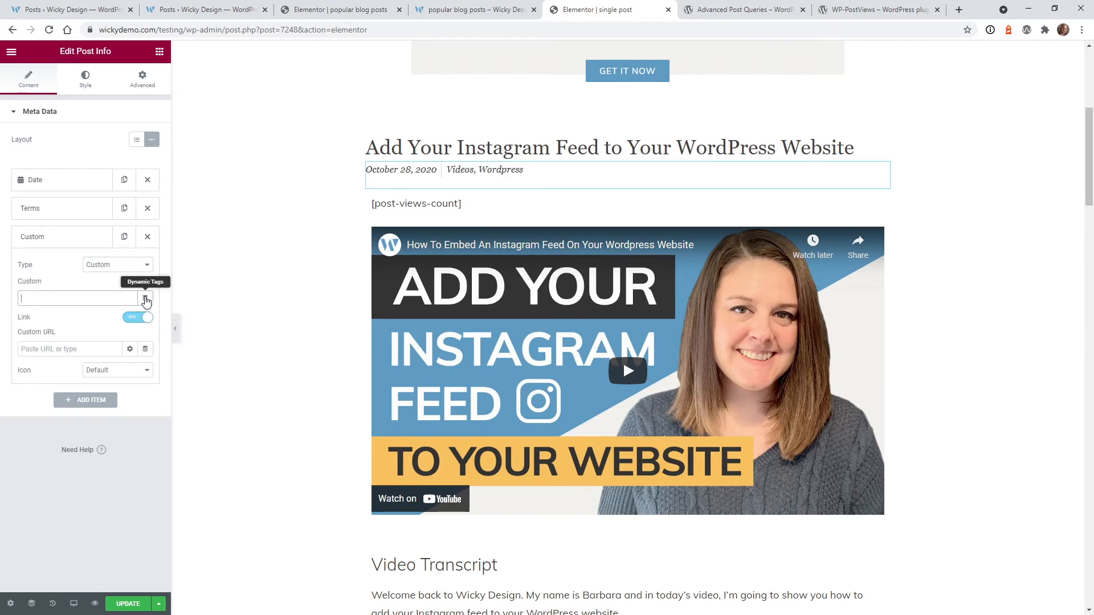
Use the Post Custom Field dynamic tag with key views and ' Views' after it
click(145, 299)
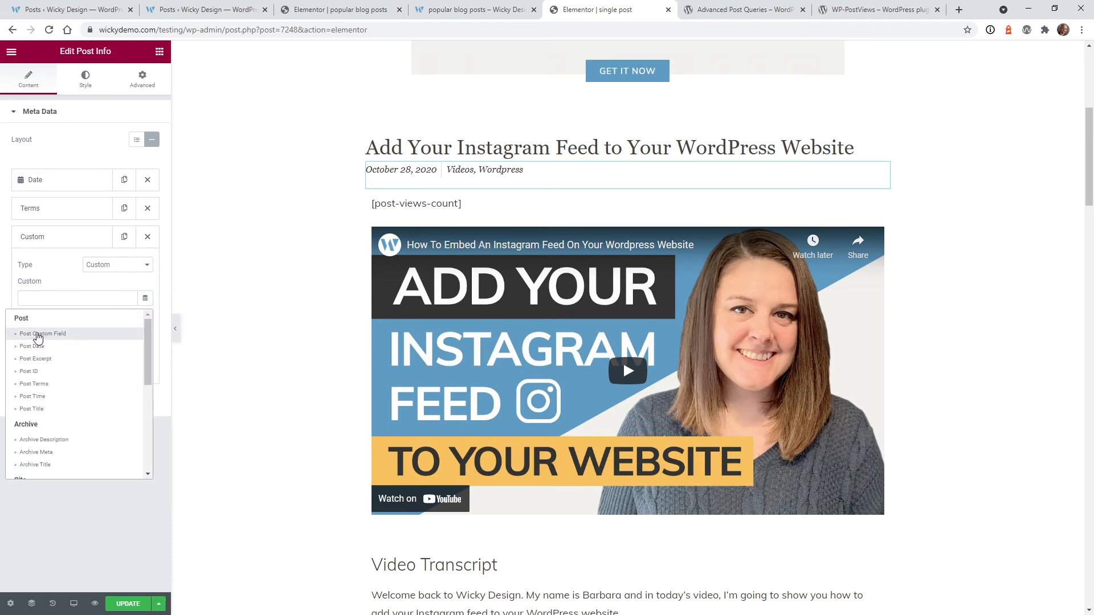
click(43, 333)
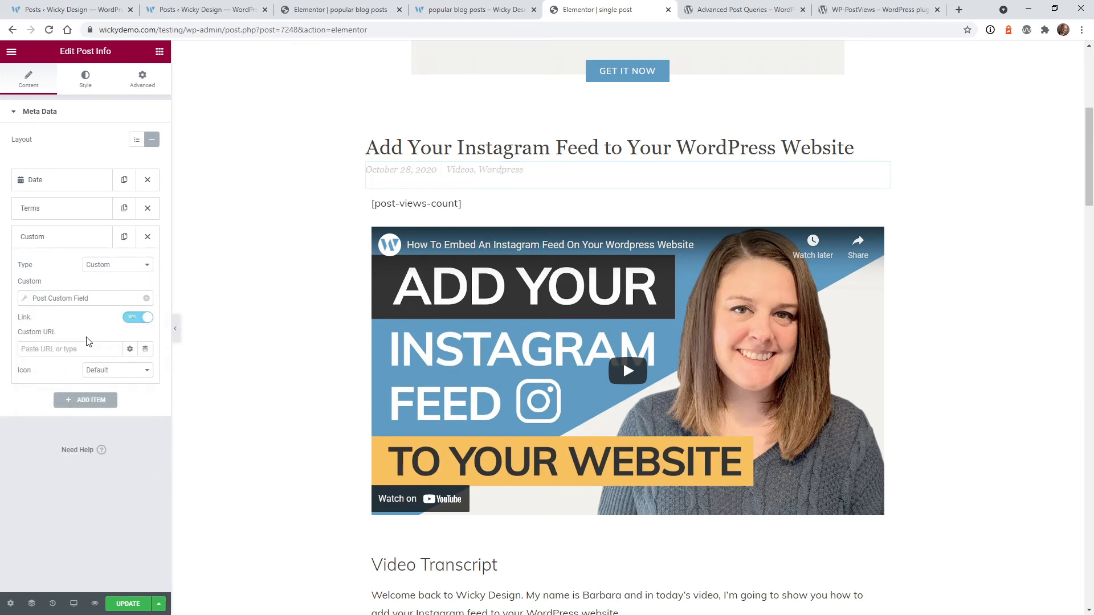
click(118, 347)
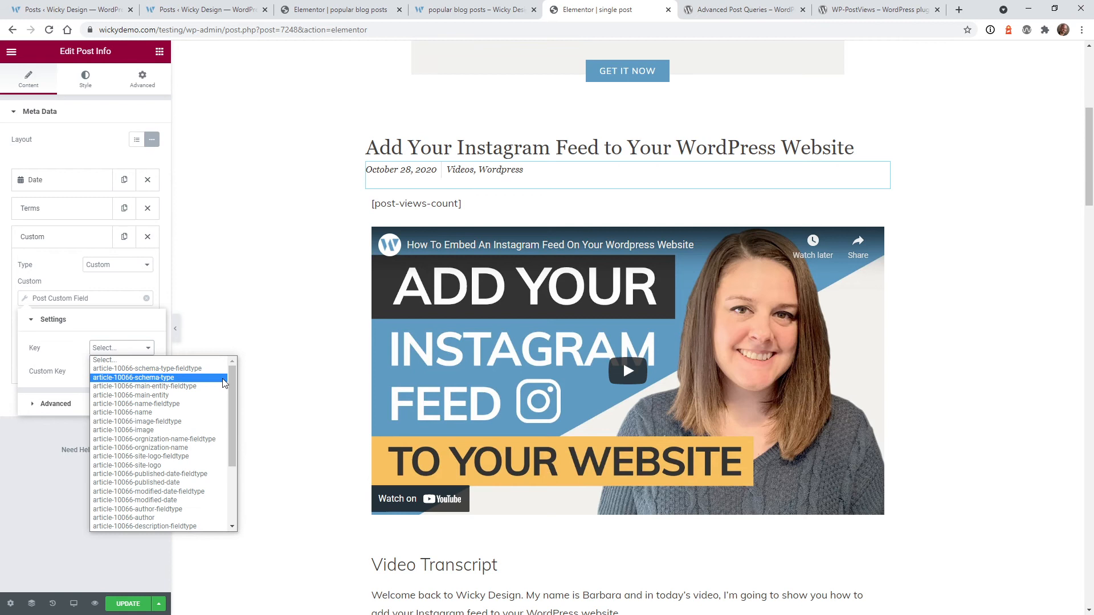
scroll(down, 3)
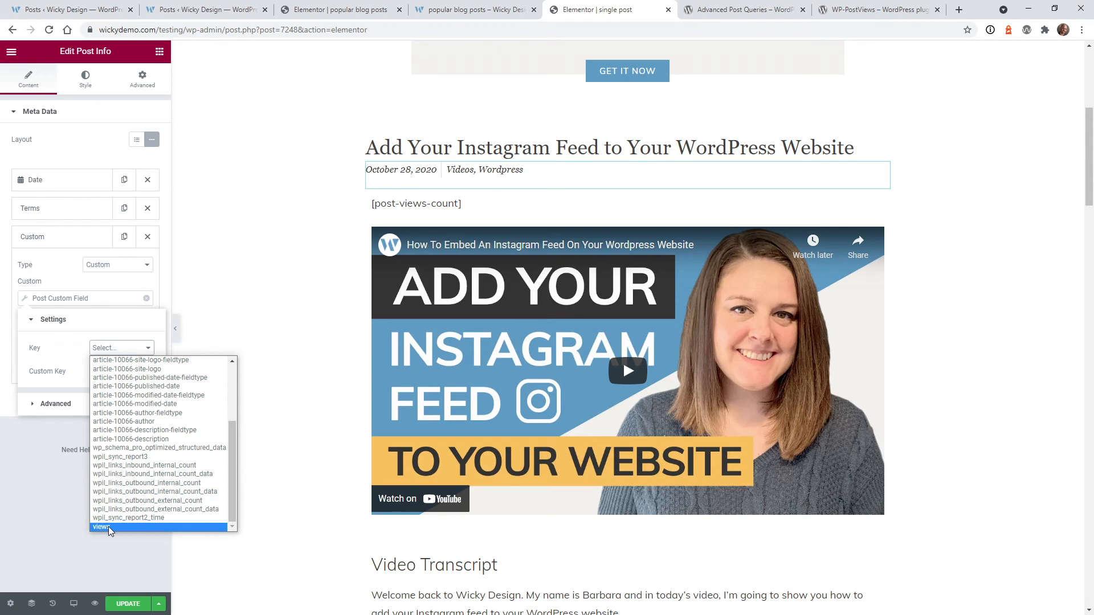
click(102, 527)
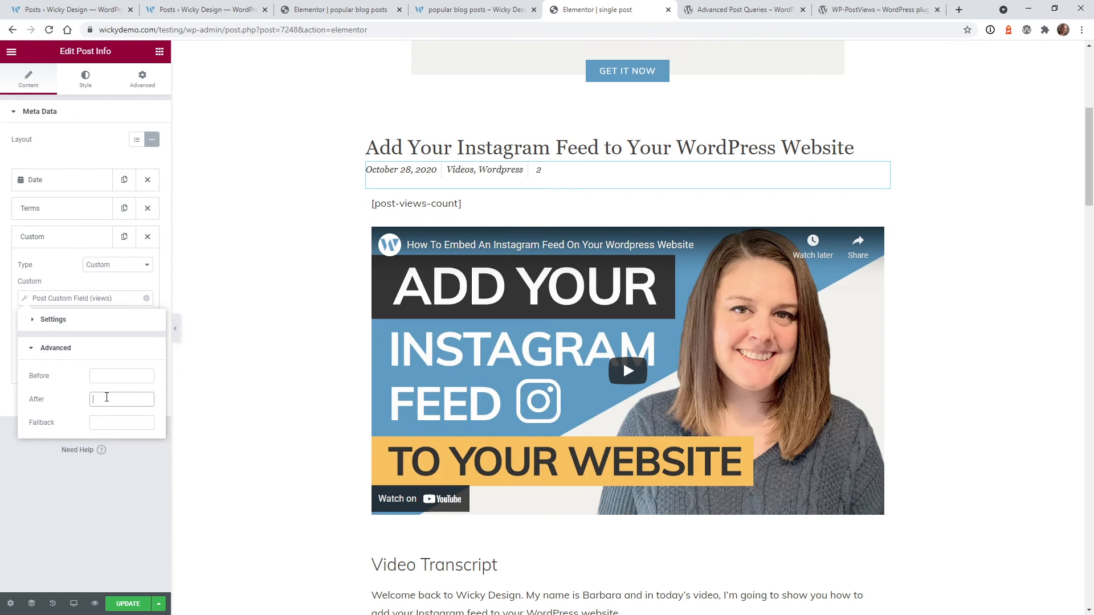
text(Views)
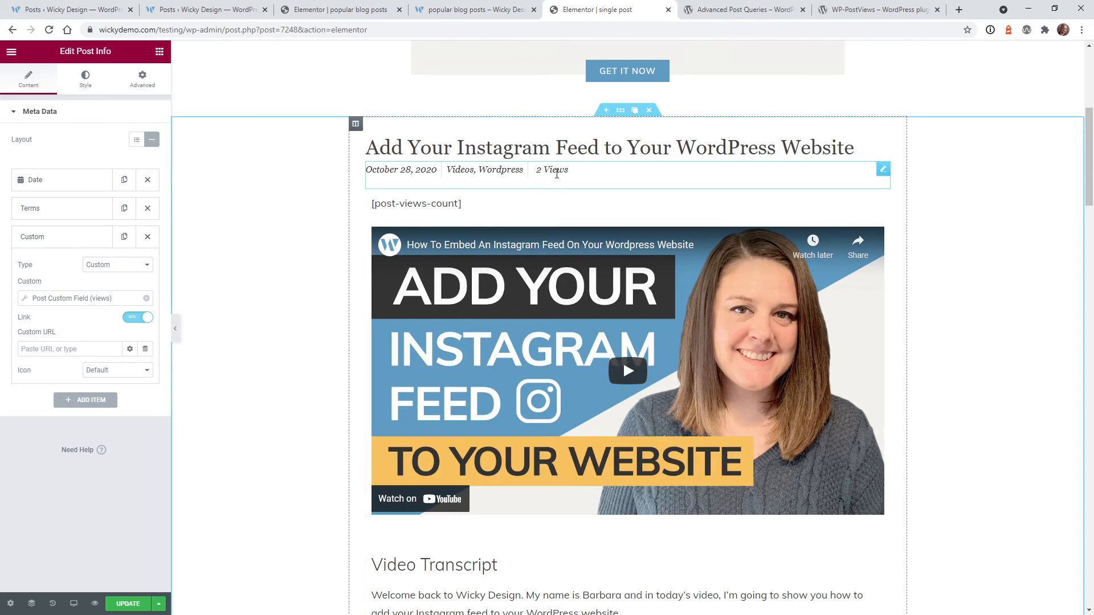
mouse_move(542, 180)
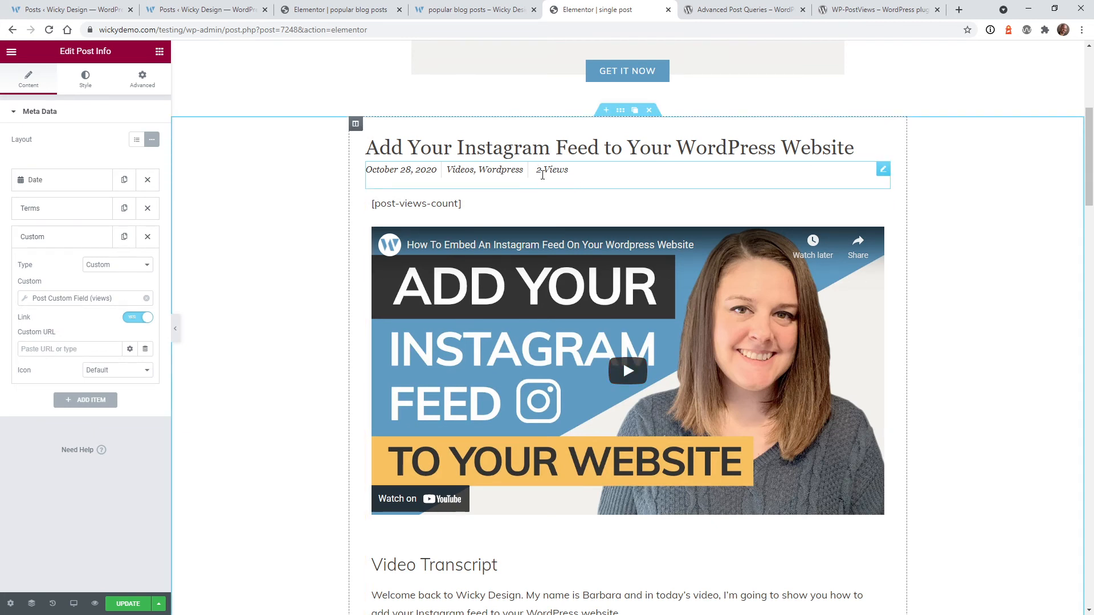
click(128, 604)
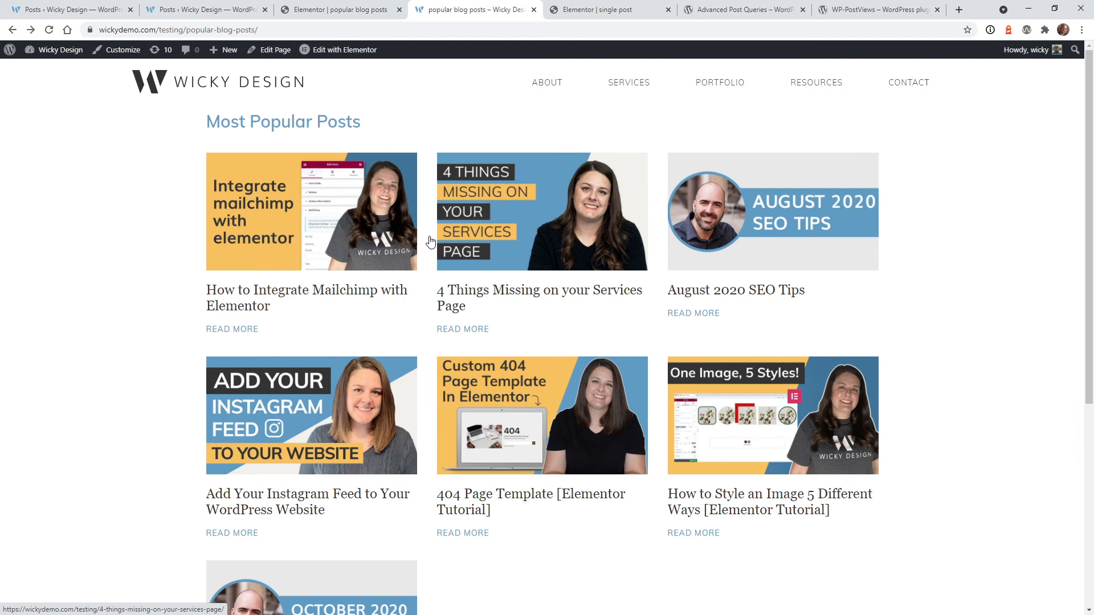
mouse_move(398, 268)
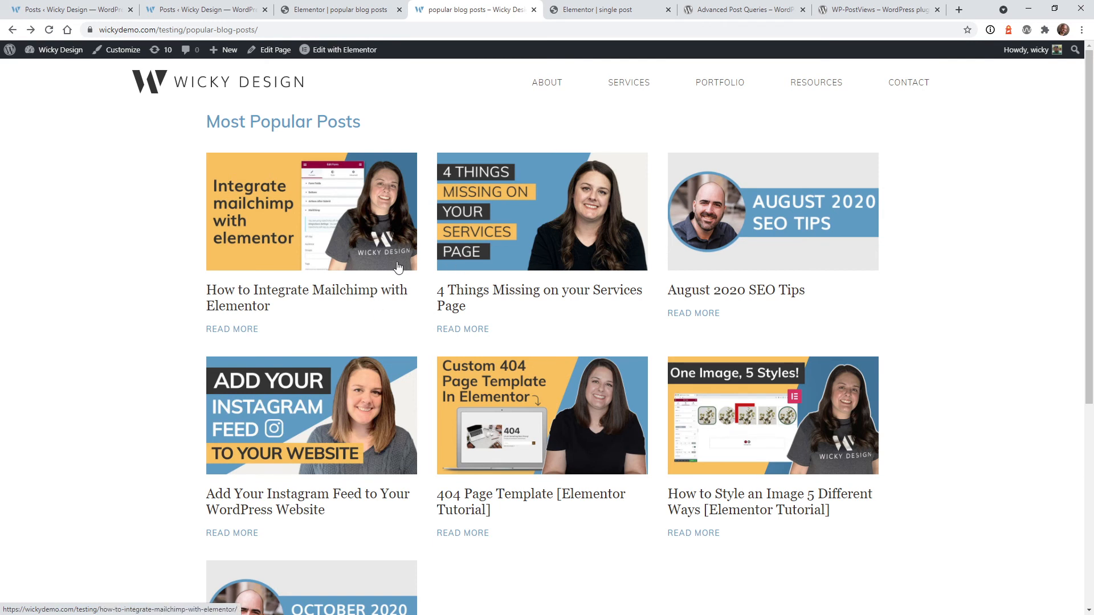
mouse_move(243, 301)
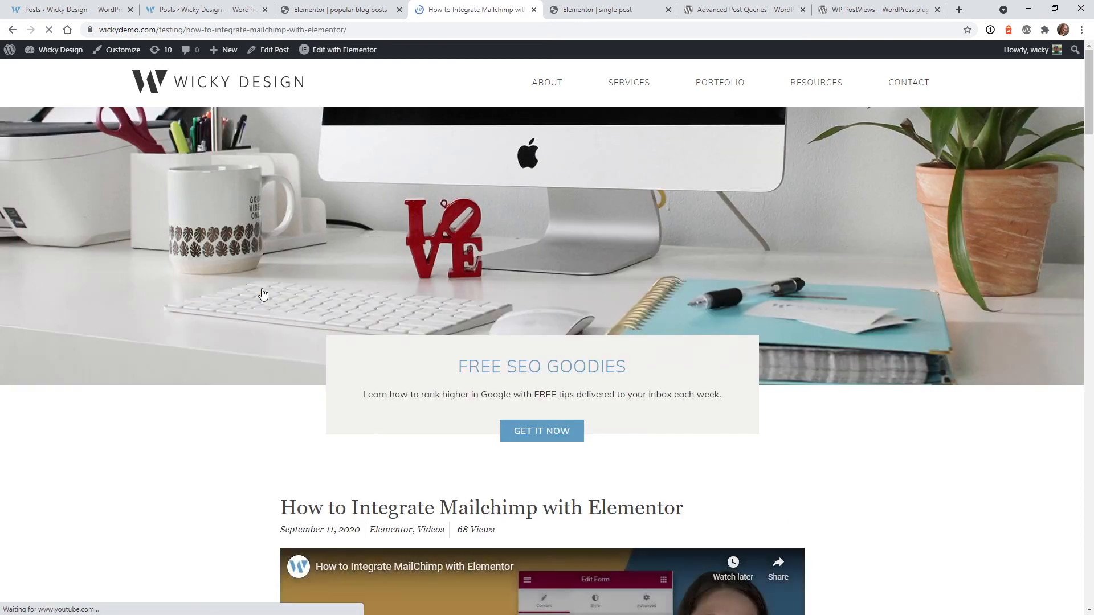
Open the Add Your Instagram Feed post on the live site to see 2 Views
scroll(down, 3)
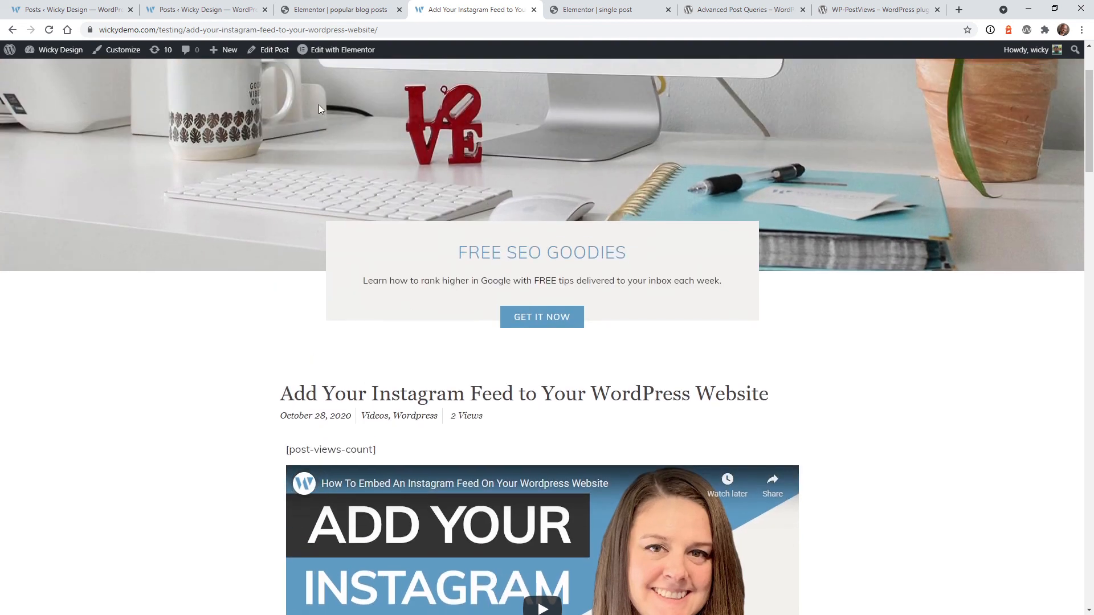
click(237, 29)
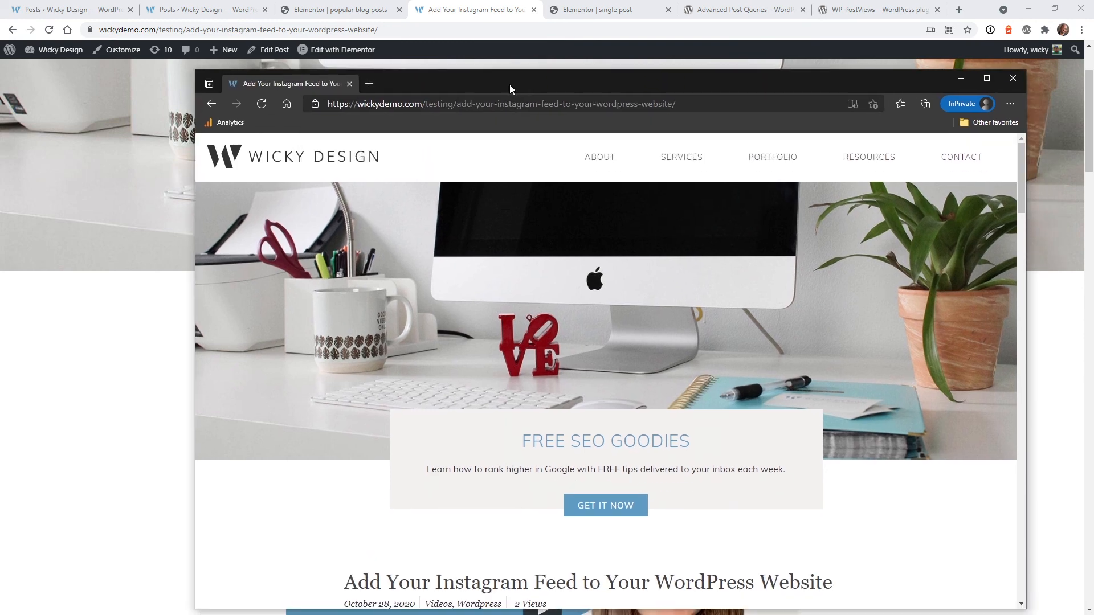
Refresh the Instagram Feed post in the InPrivate window, raising its count to 3 Views
scroll(down, 3)
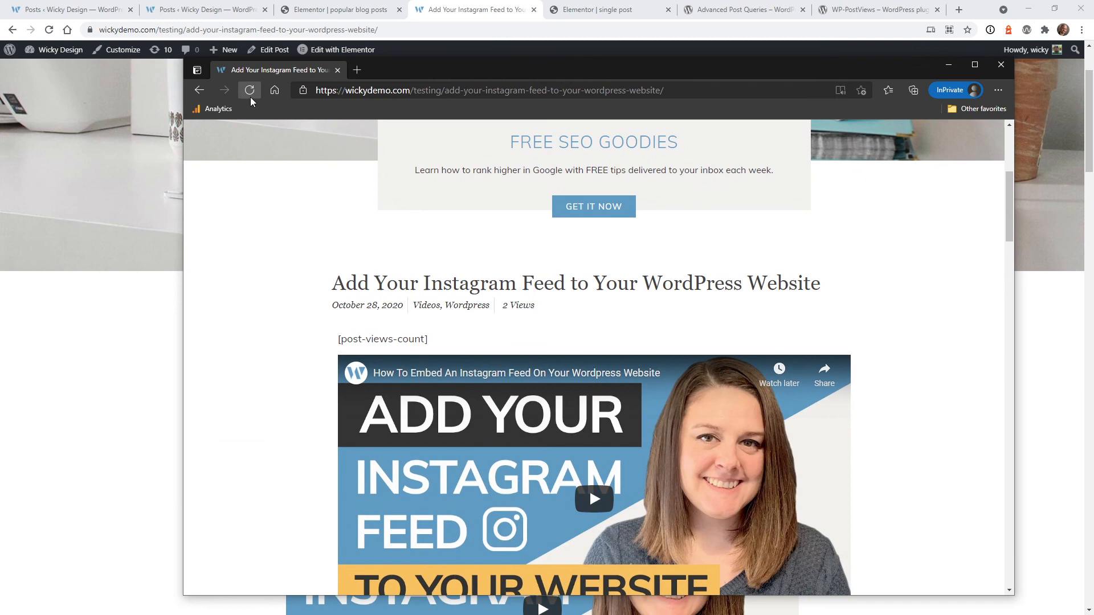
click(249, 90)
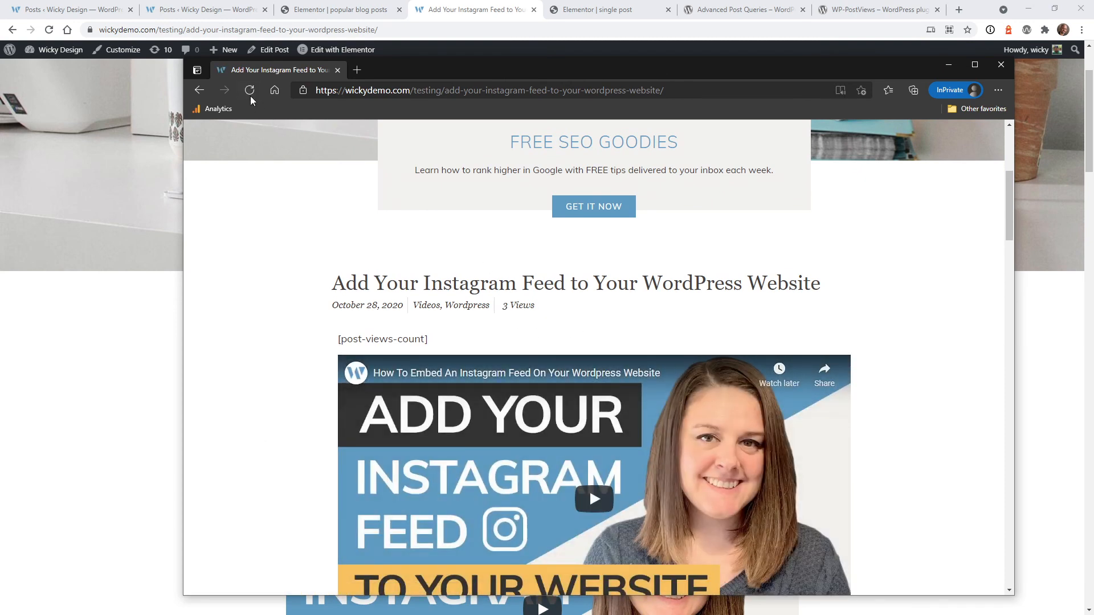